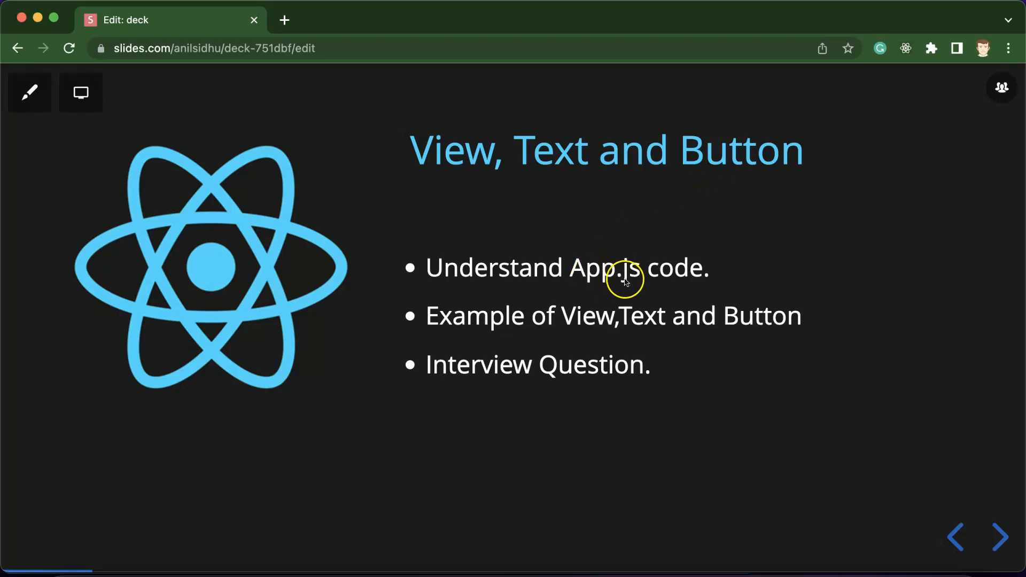
mouse_move(580, 338)
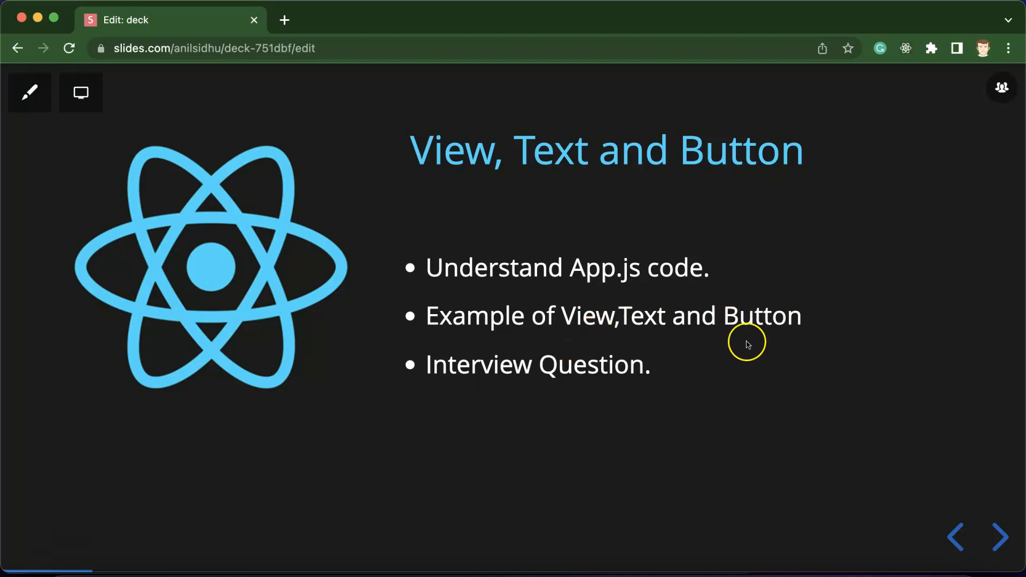
mouse_move(671, 378)
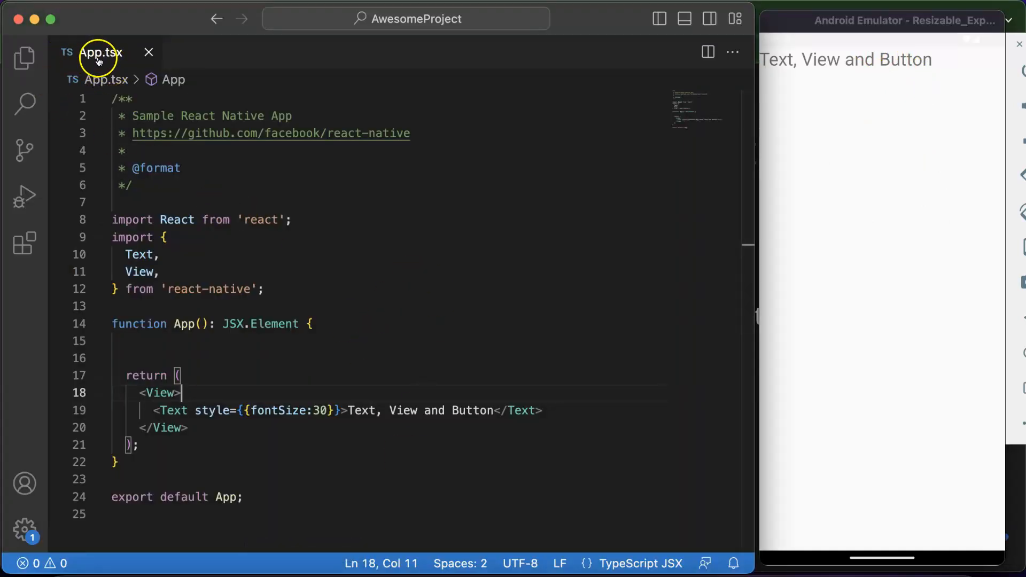
Toggle the Explorer file list and review the react-native import in App.tsx
click(24, 59)
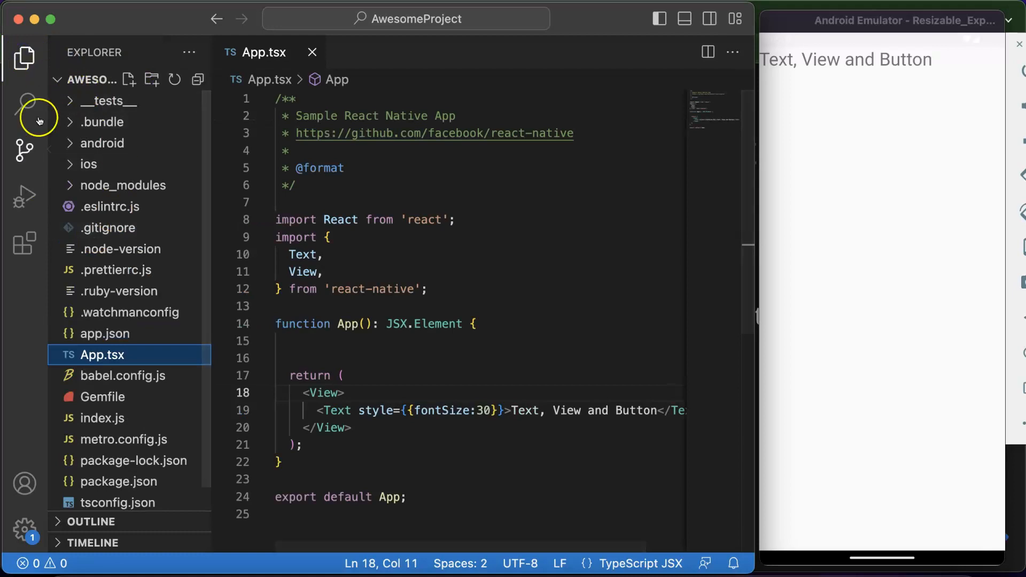
click(24, 58)
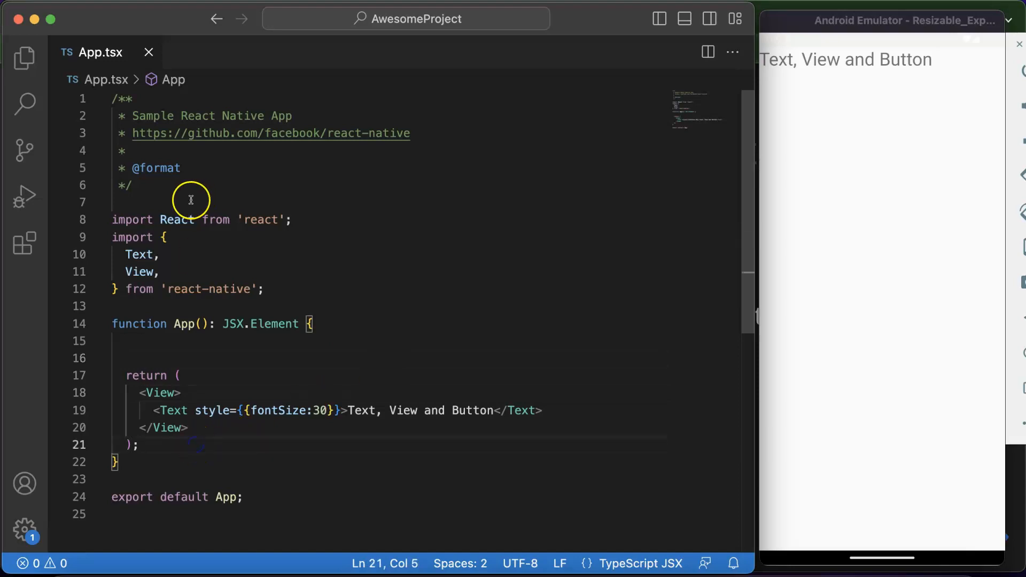
click(168, 237)
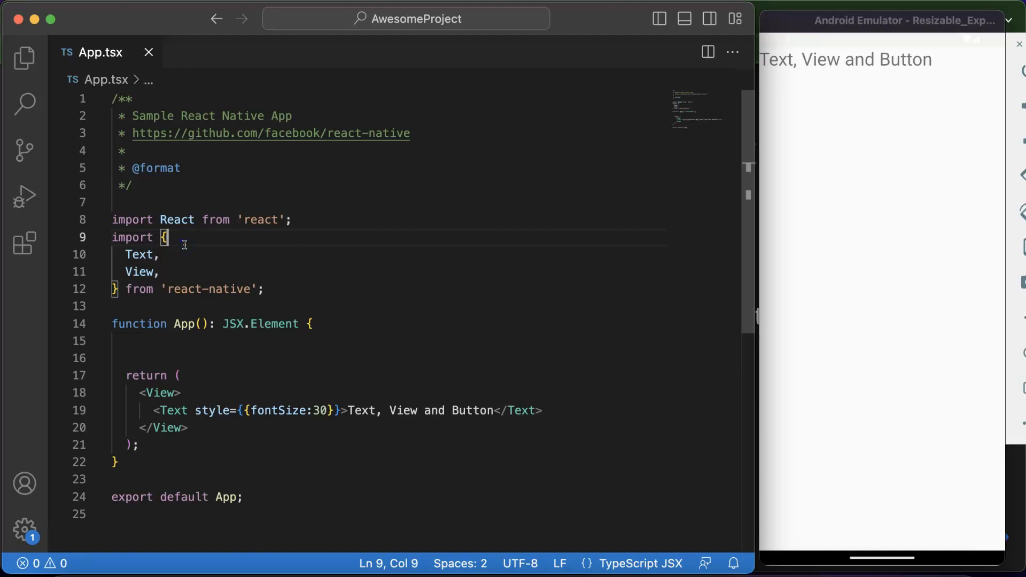
mouse_move(313, 178)
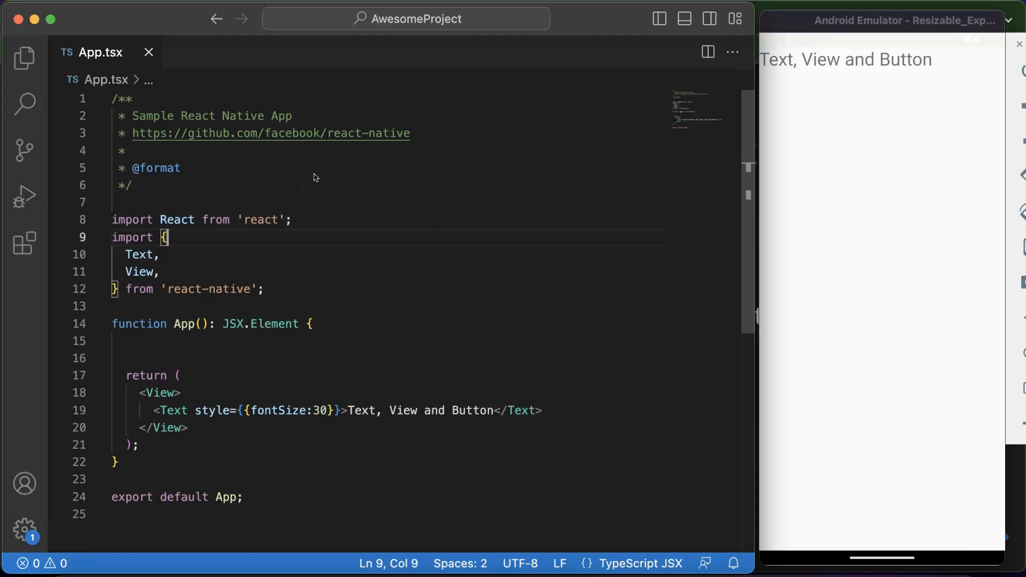
click(296, 219)
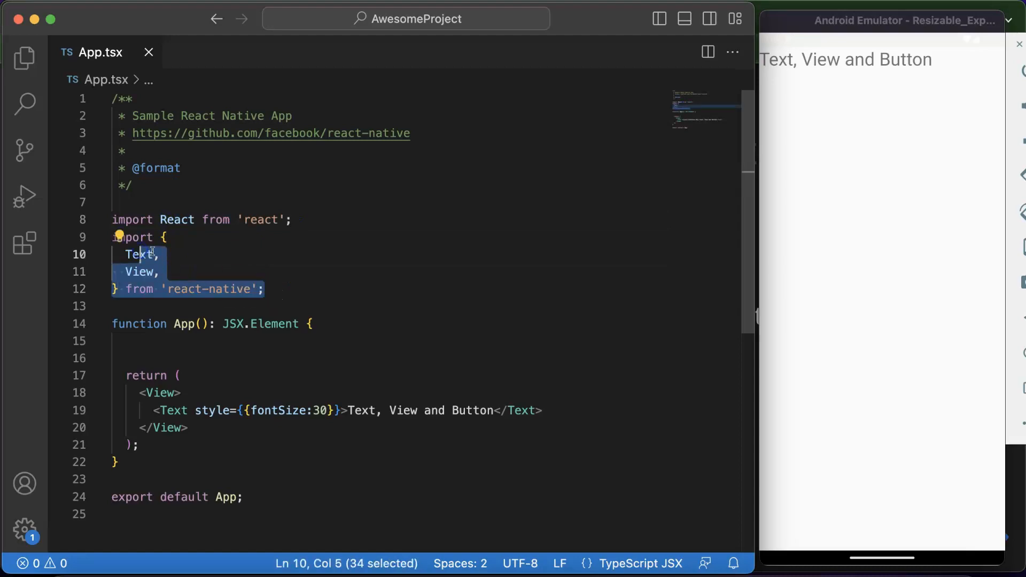
click(146, 272)
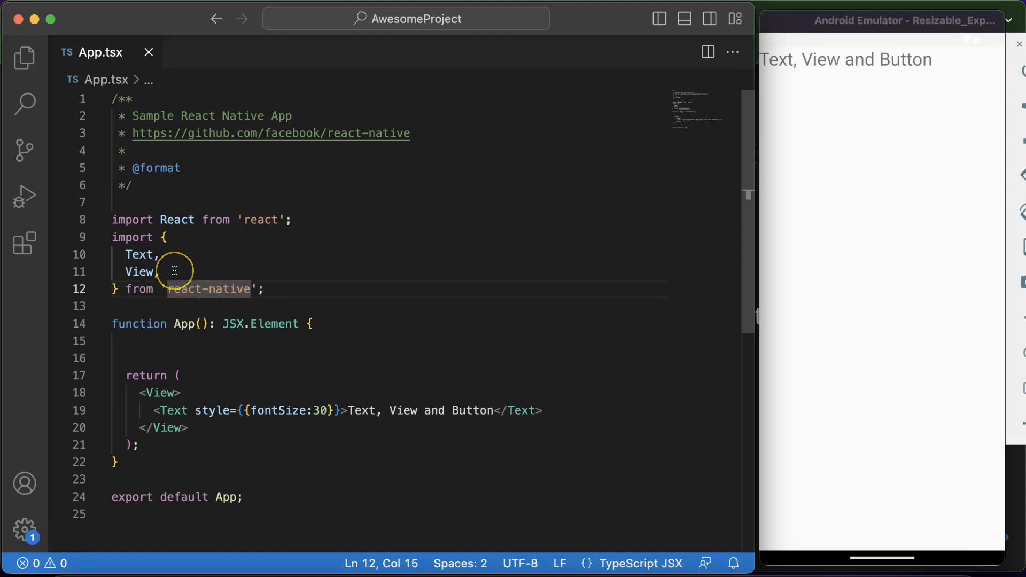
mouse_move(161, 393)
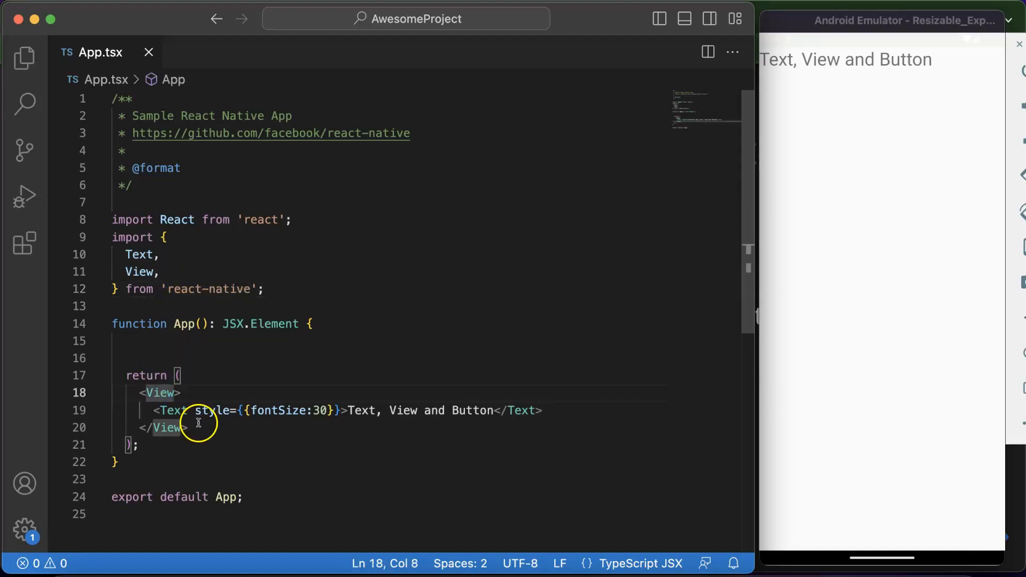
Inspect the View tags and delete the extra blank line above the return statement
double_click(160, 393)
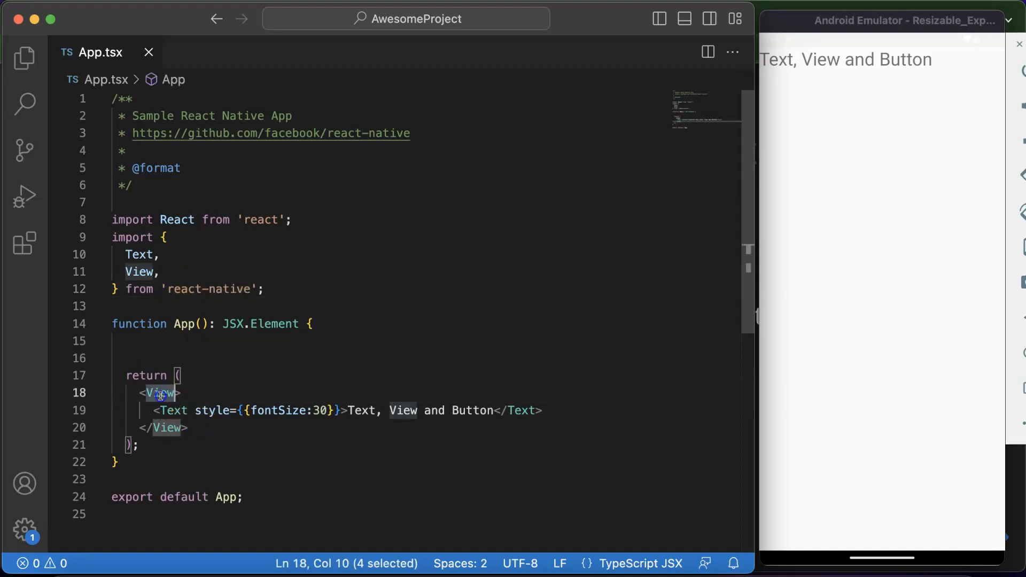
double_click(173, 410)
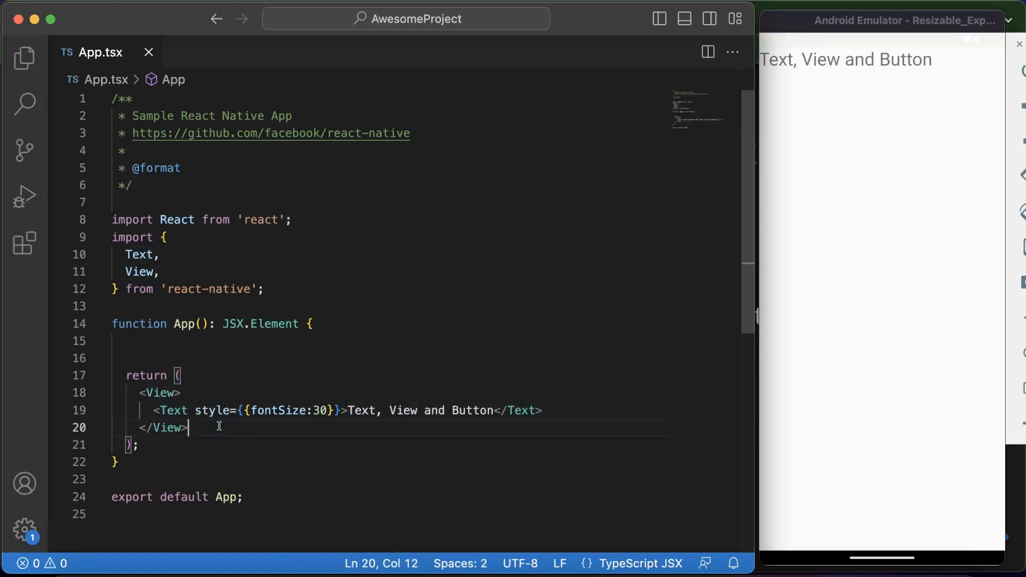
click(175, 411)
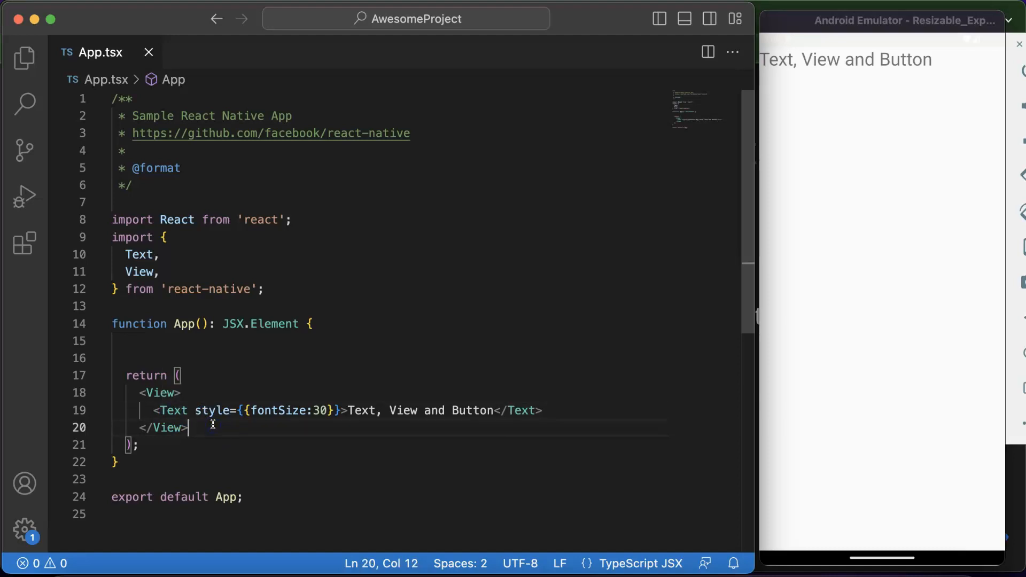
click(551, 410)
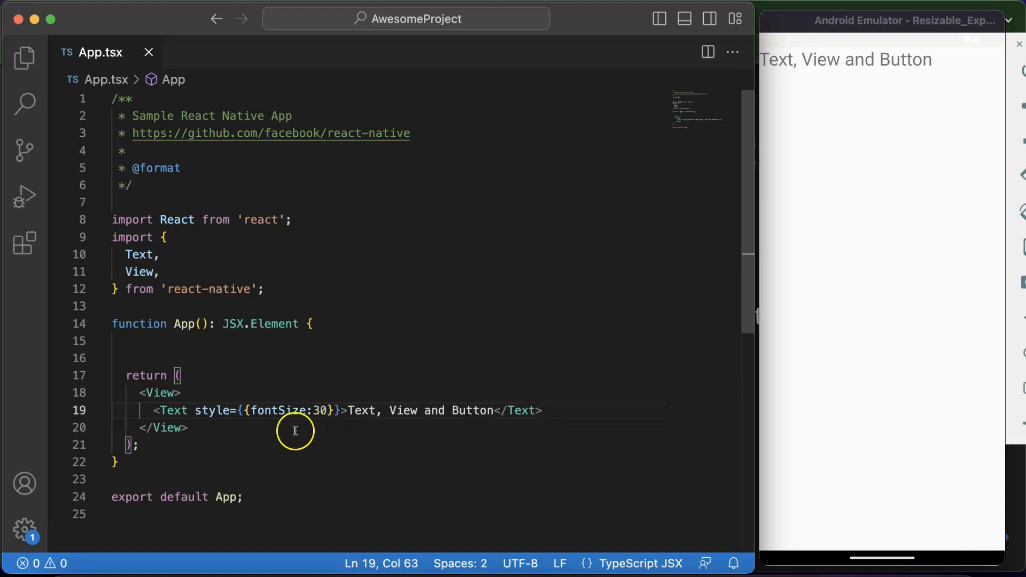
mouse_move(277, 294)
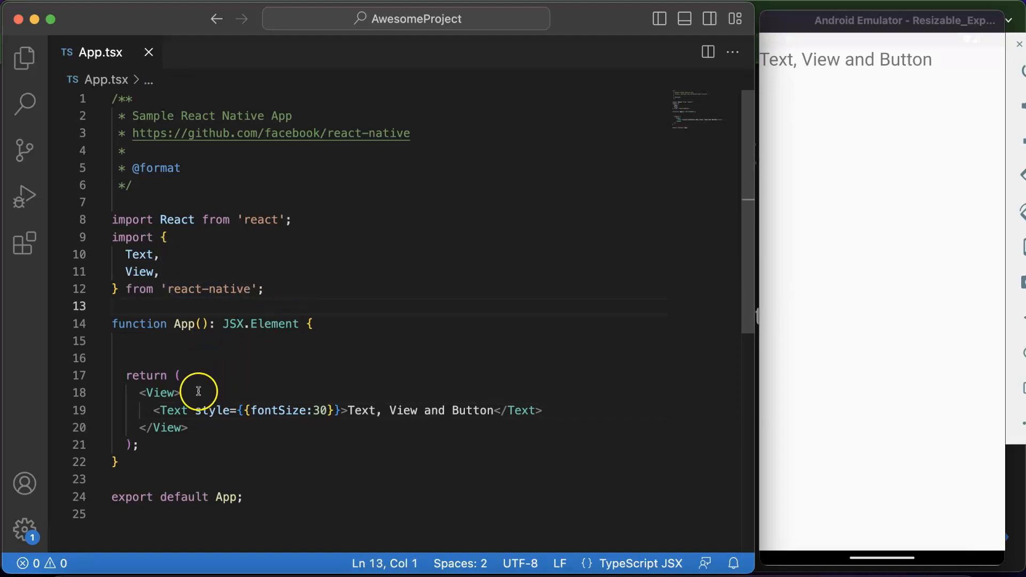
mouse_move(215, 323)
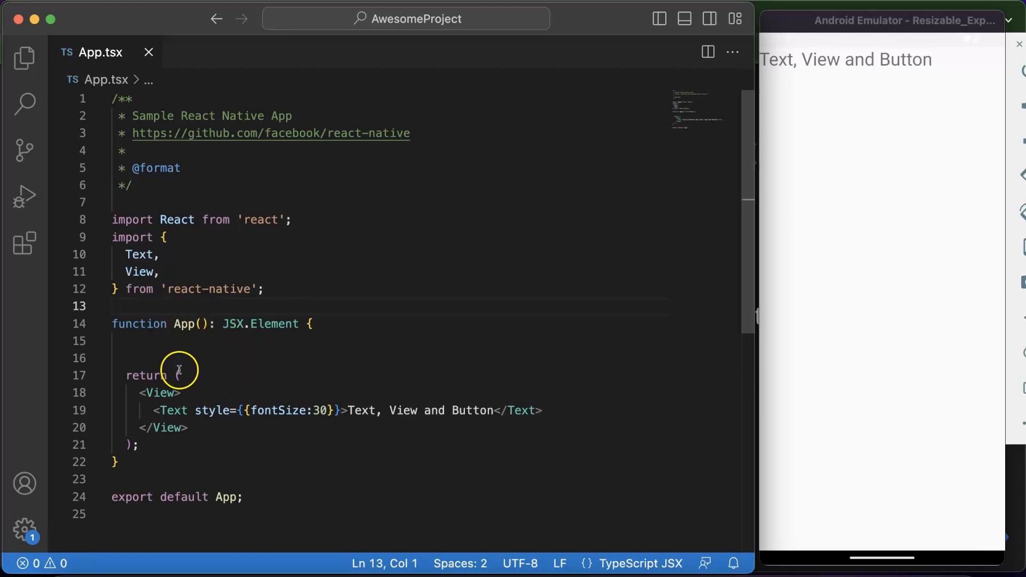
key(Backspace)
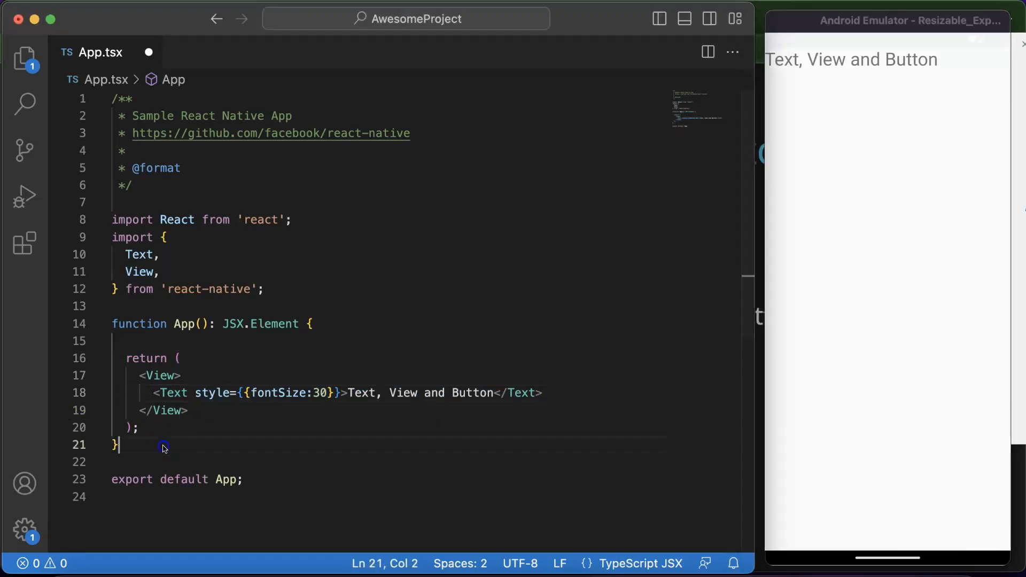
Clear App.tsx entirely and write the import of React from 'react'
key(cmd+a)
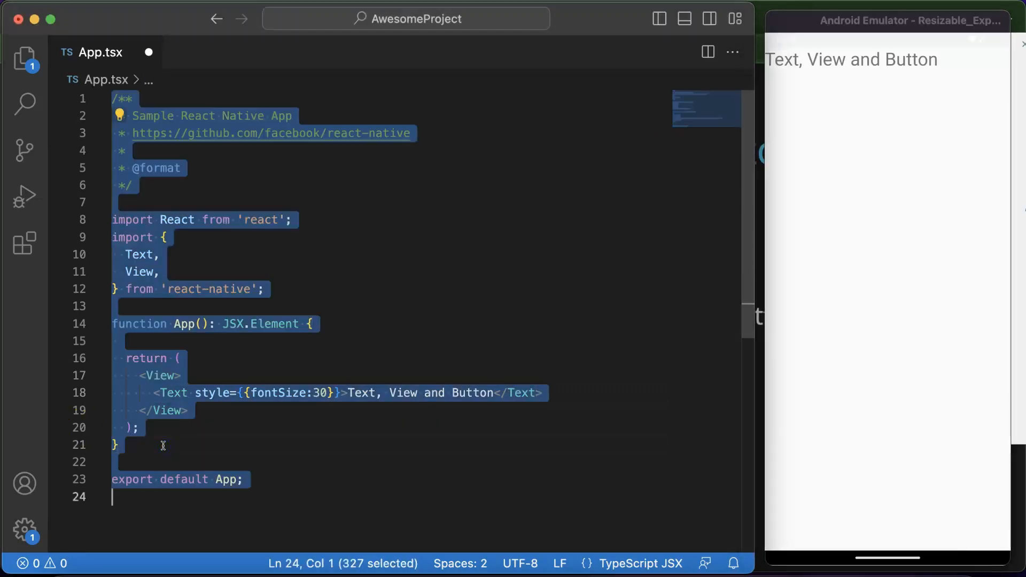
key(Delete)
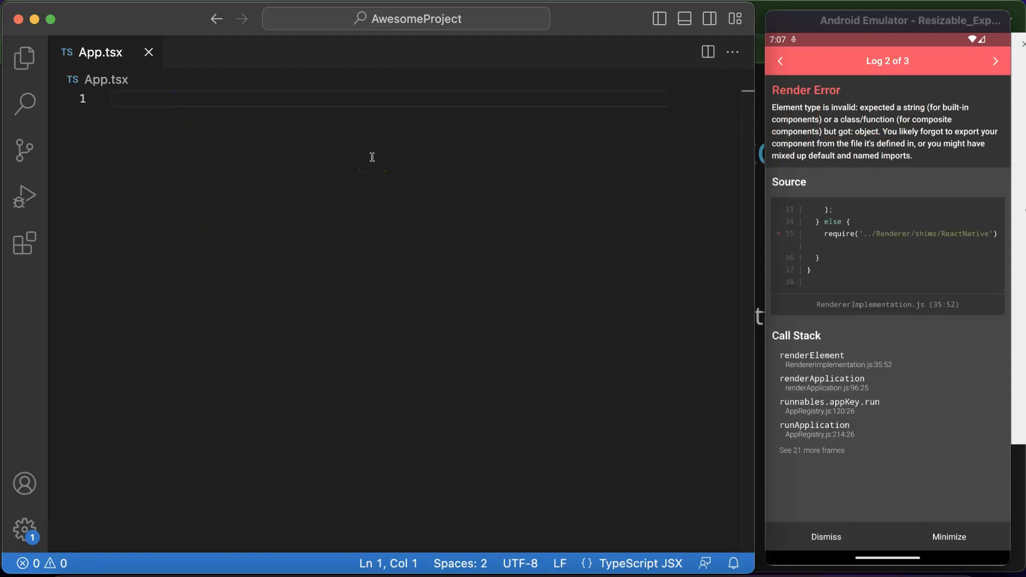
text(Impo)
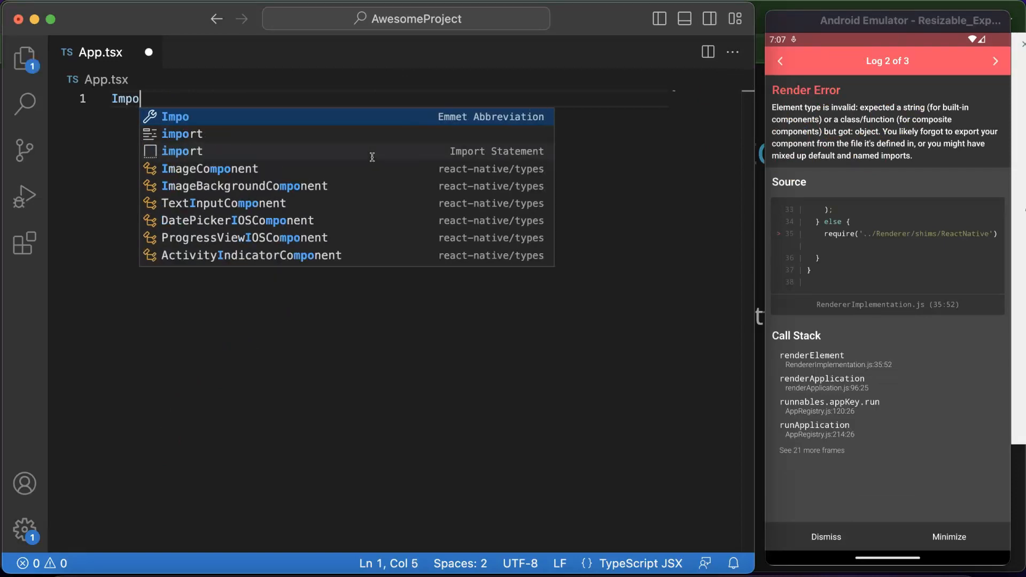
key(Down)
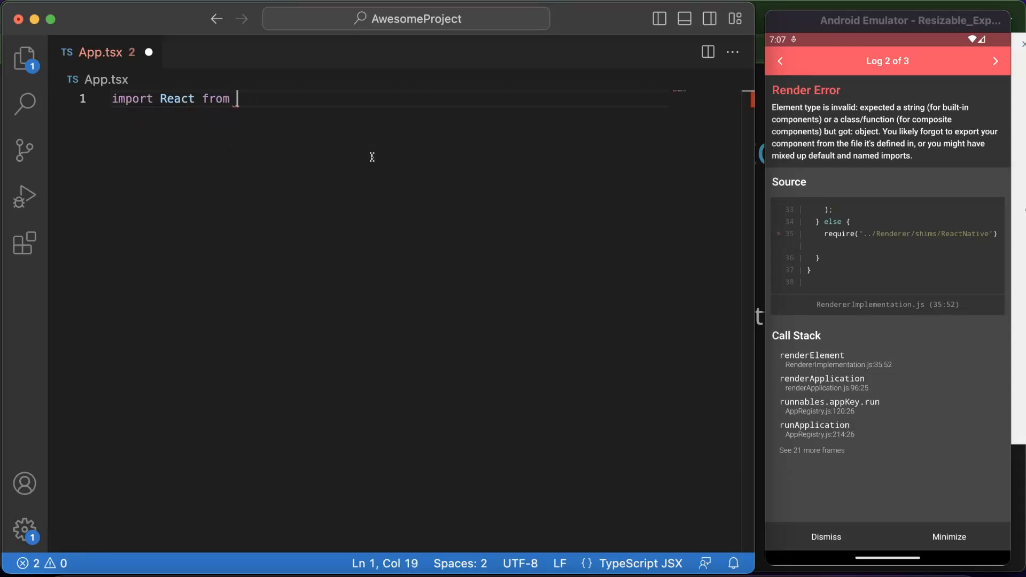
text('react';)
text(impo)
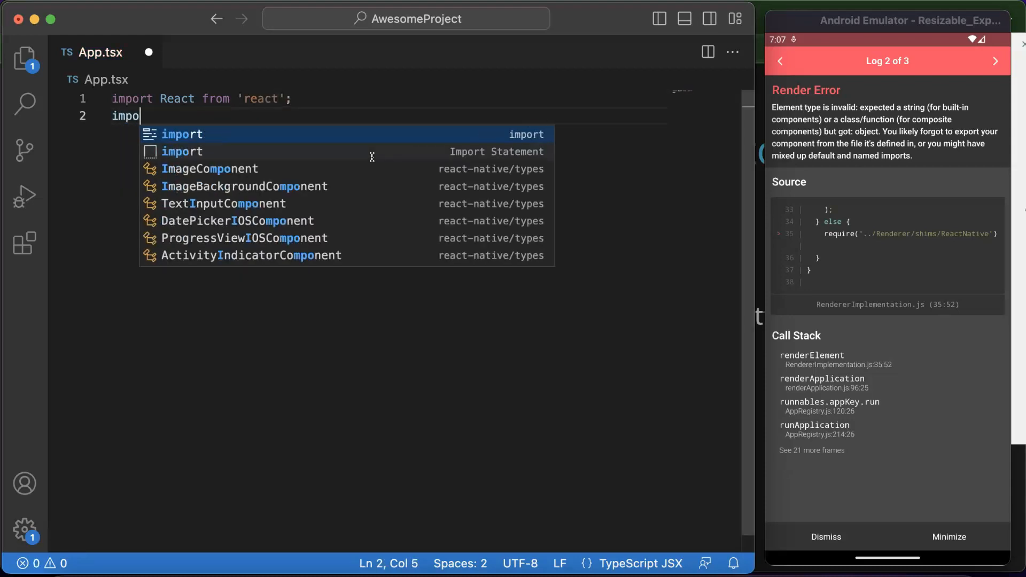
key(Tab)
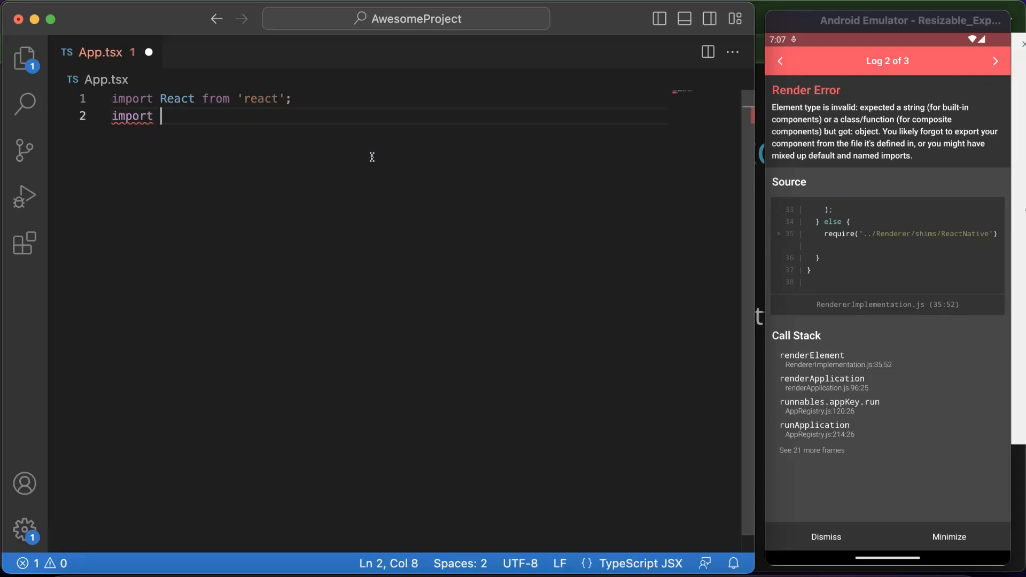
Import {Text, View, Button} from 'react-native' and begin the component declaration
text({})
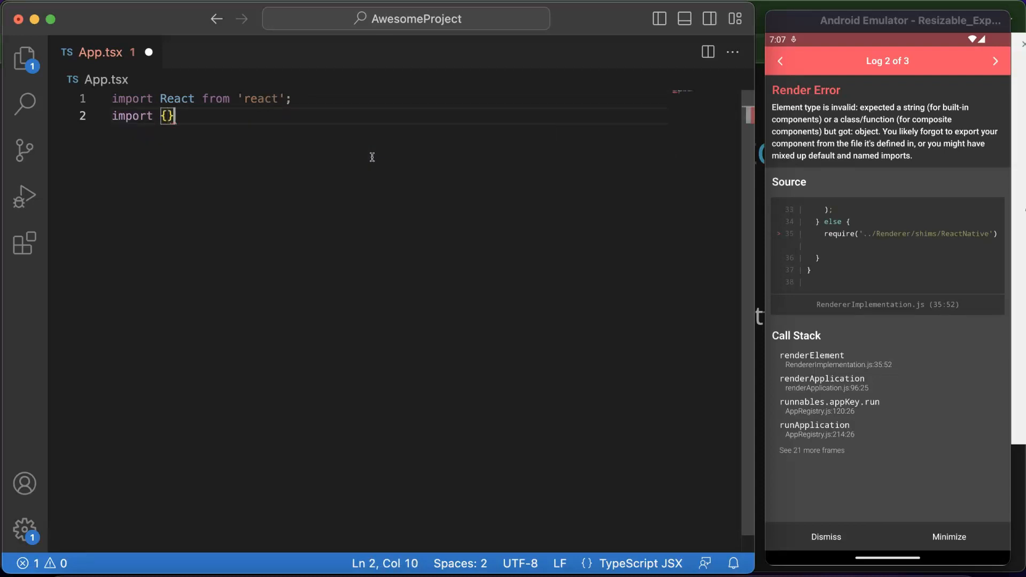
text(from 'react-native)
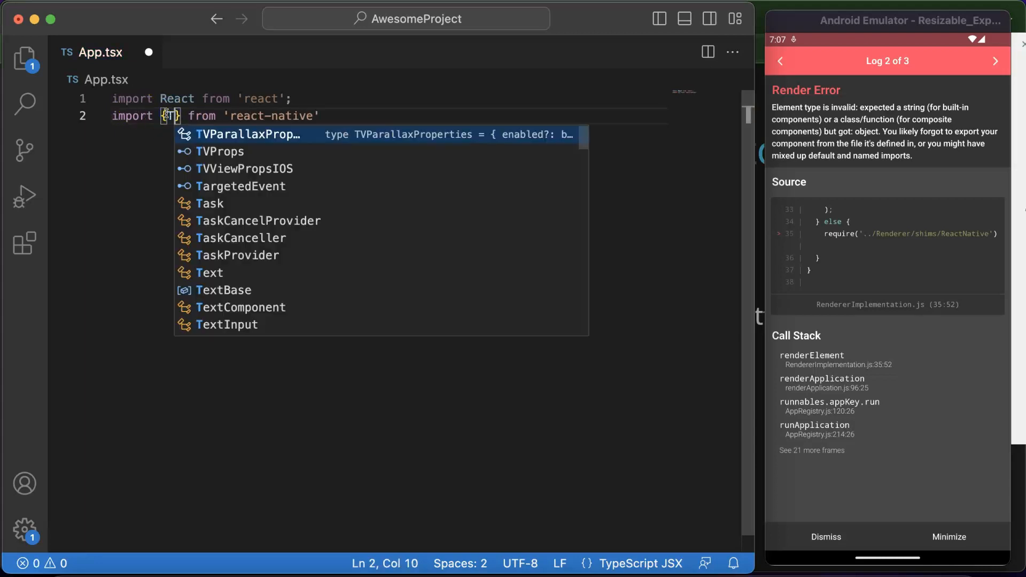
text(Text, Vie)
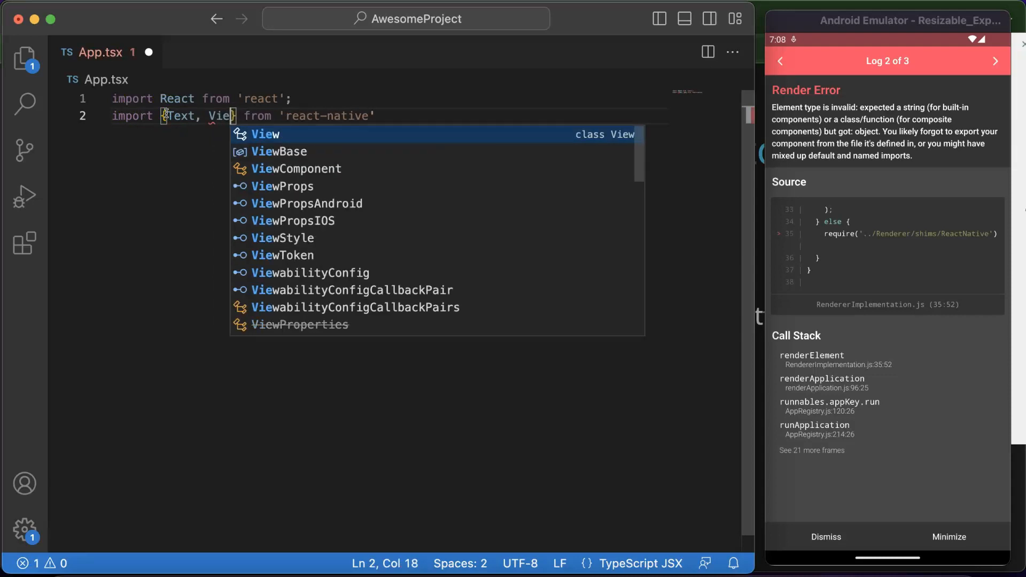
text(w, Button)
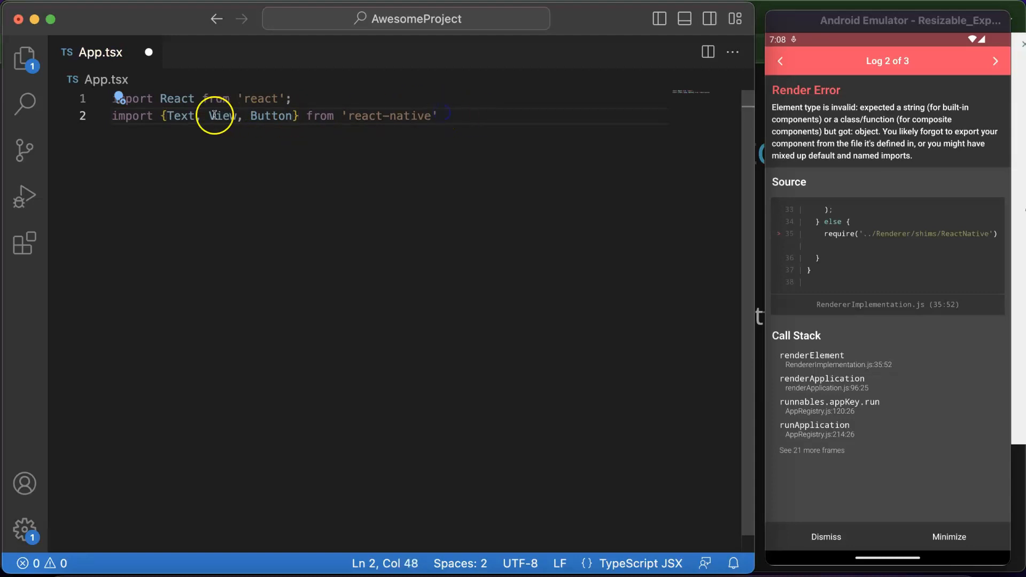
mouse_move(446, 116)
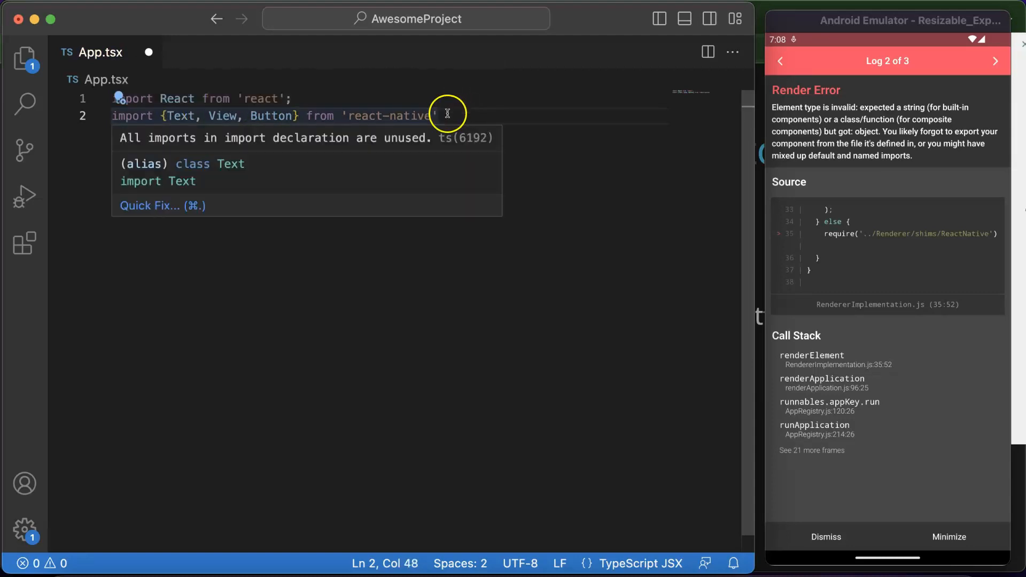
text(const A)
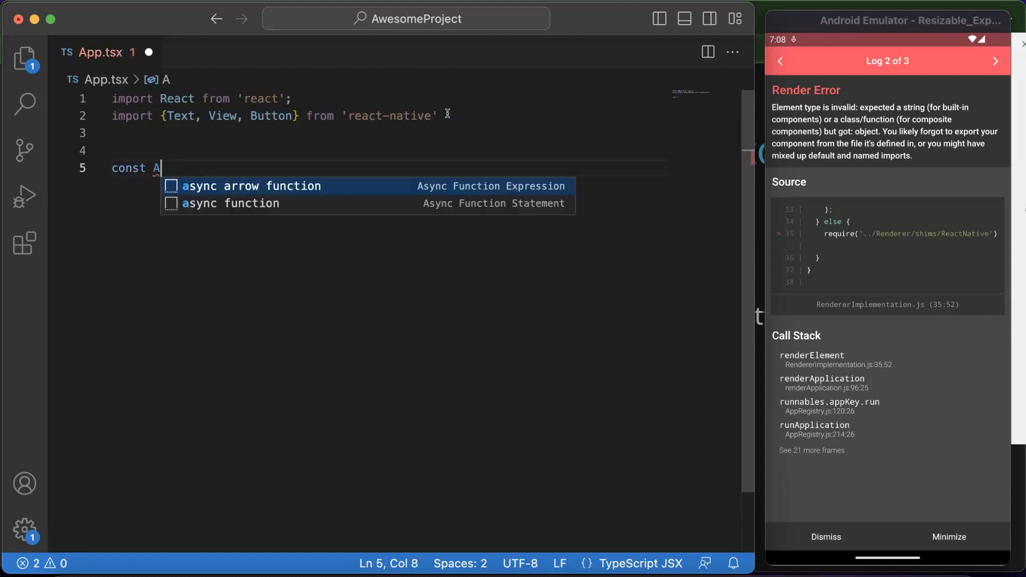
Define arrow-function App returning <Text>Hello React Native</Text>
text(pp=)
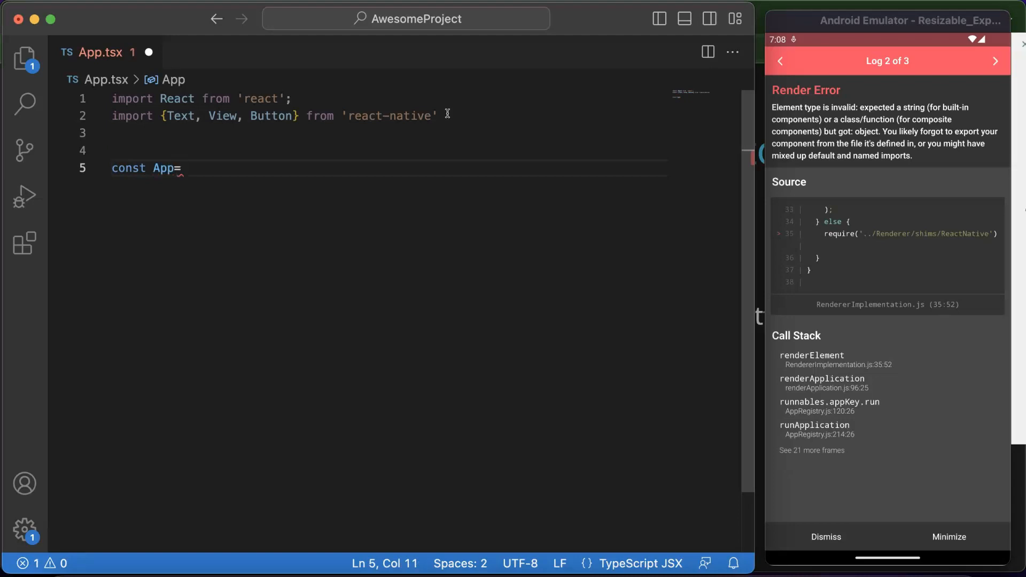
text(()=)
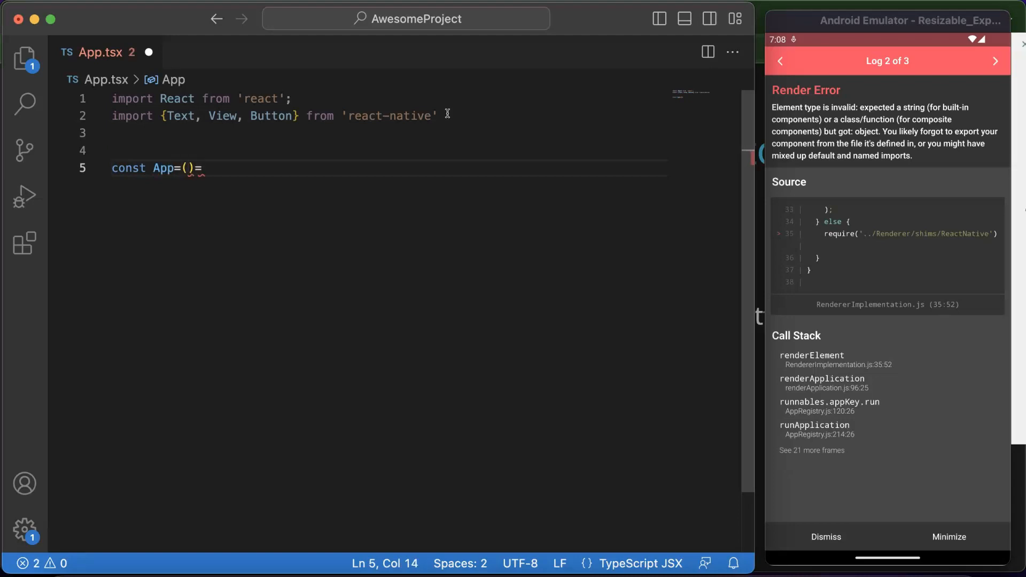
text(>{)
text(return)
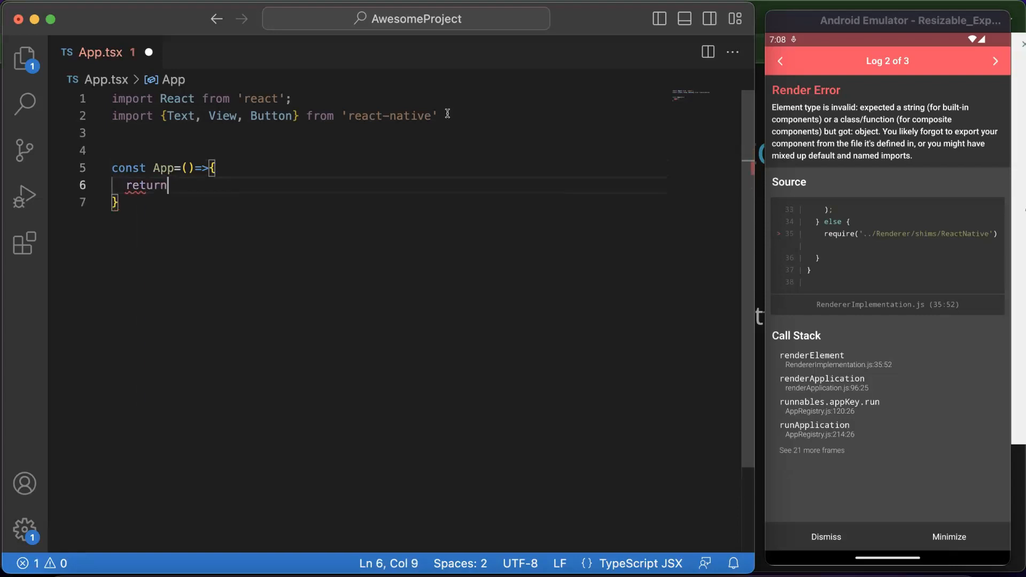
text(()
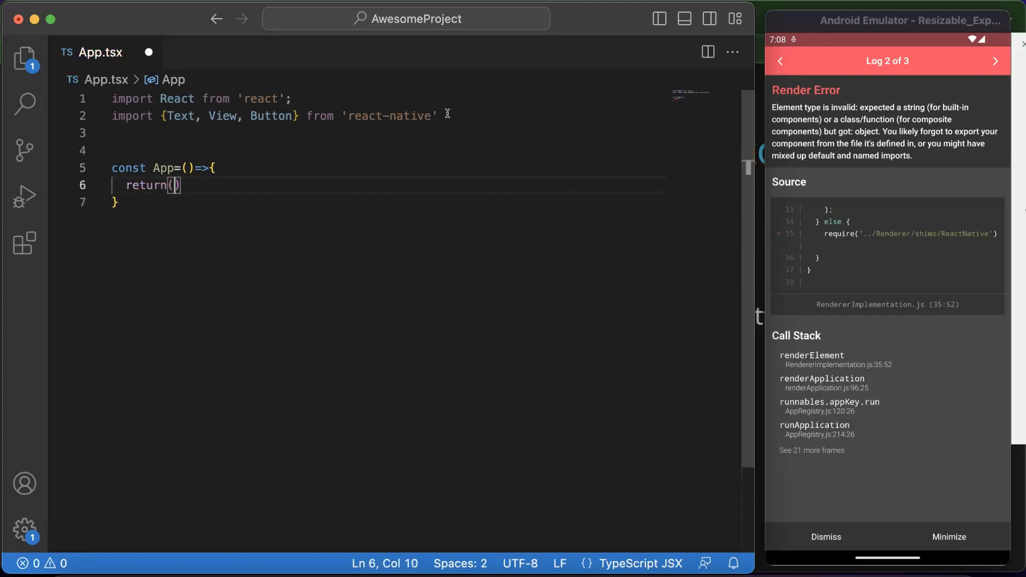
text(<Text></Text>)
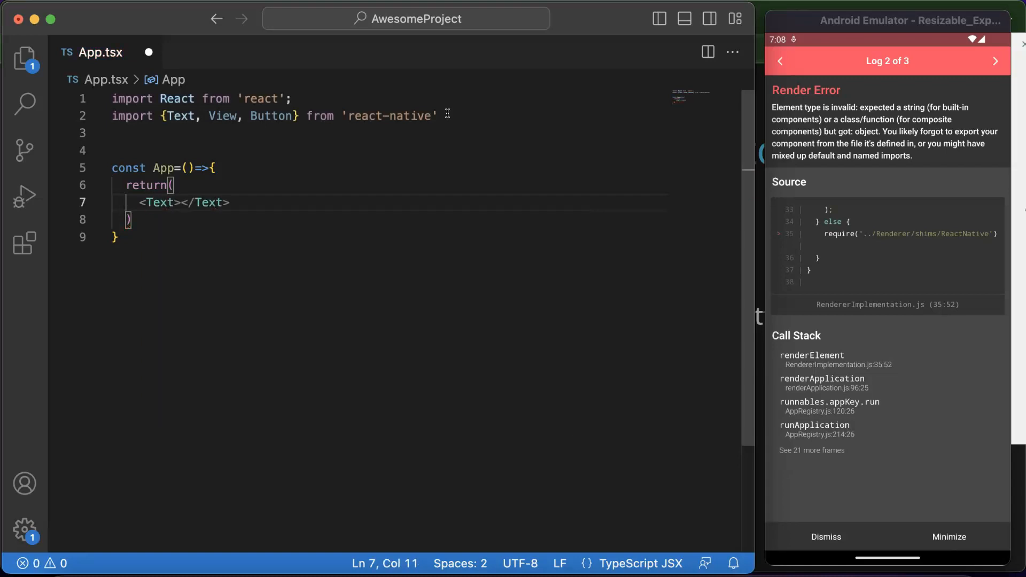
text(Hello)
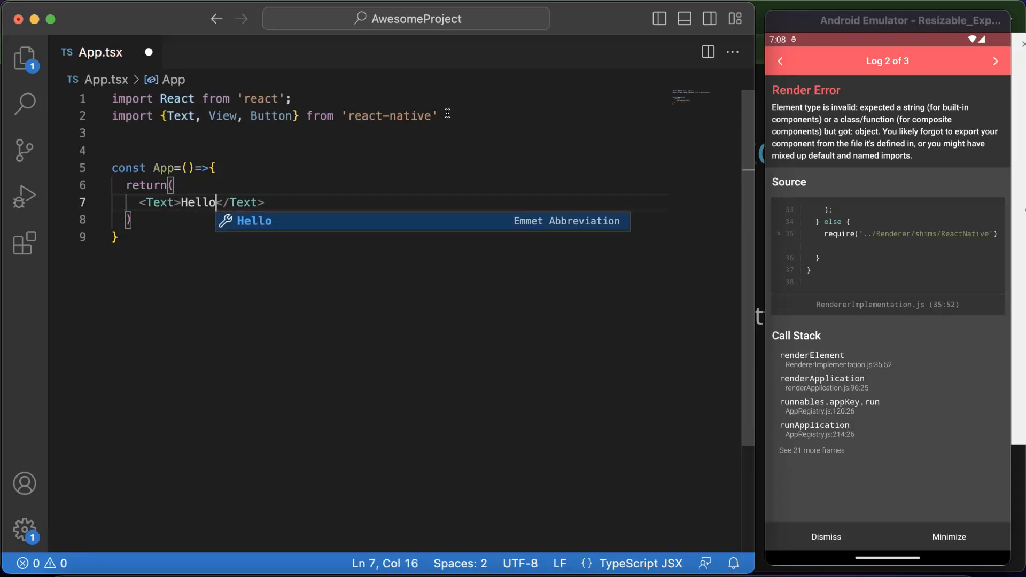
text(React)
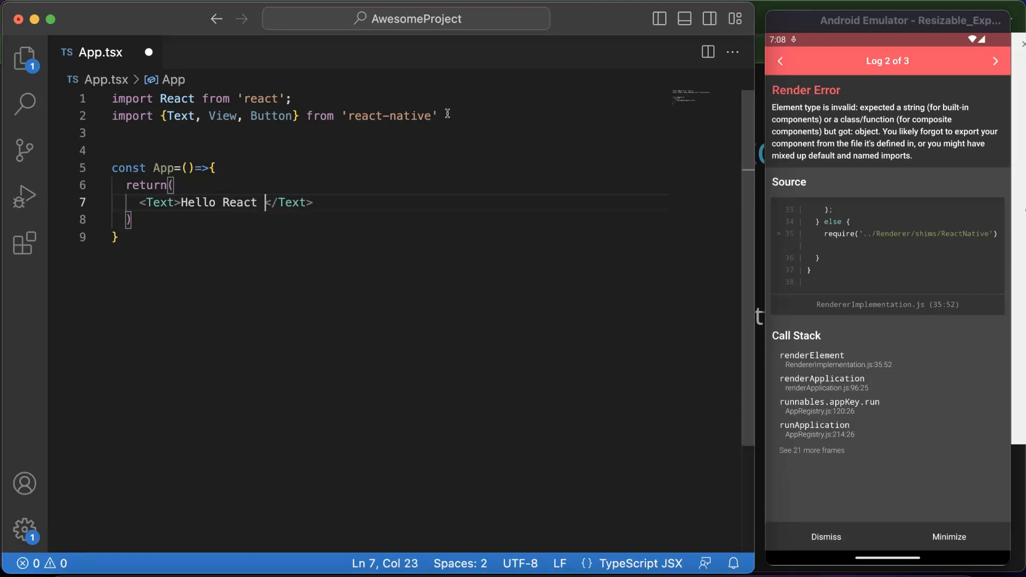
text(Native)
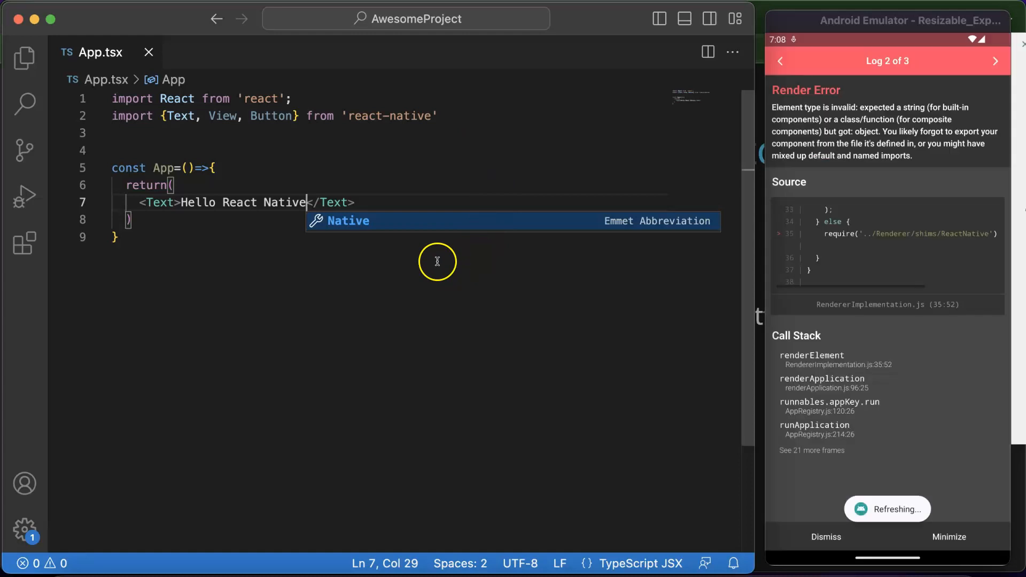
Add 'export default App;' below the component
click(174, 244)
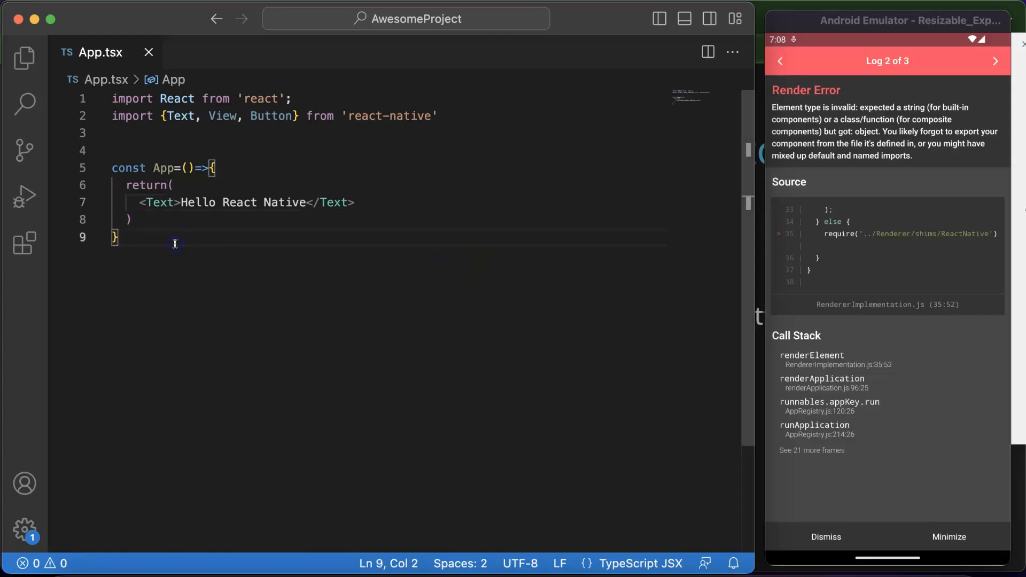
key(enter)
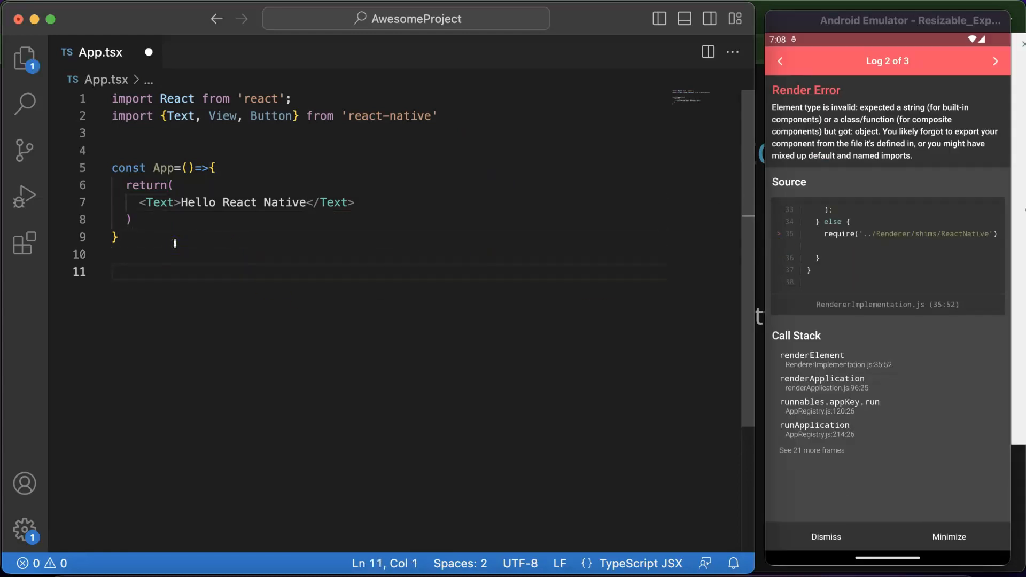
text(export d)
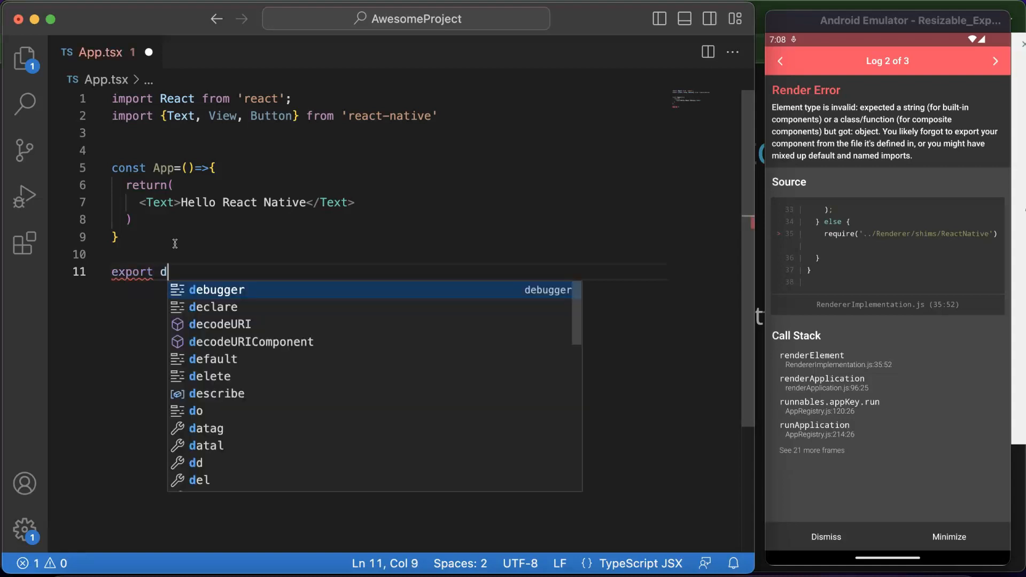
text(efault A)
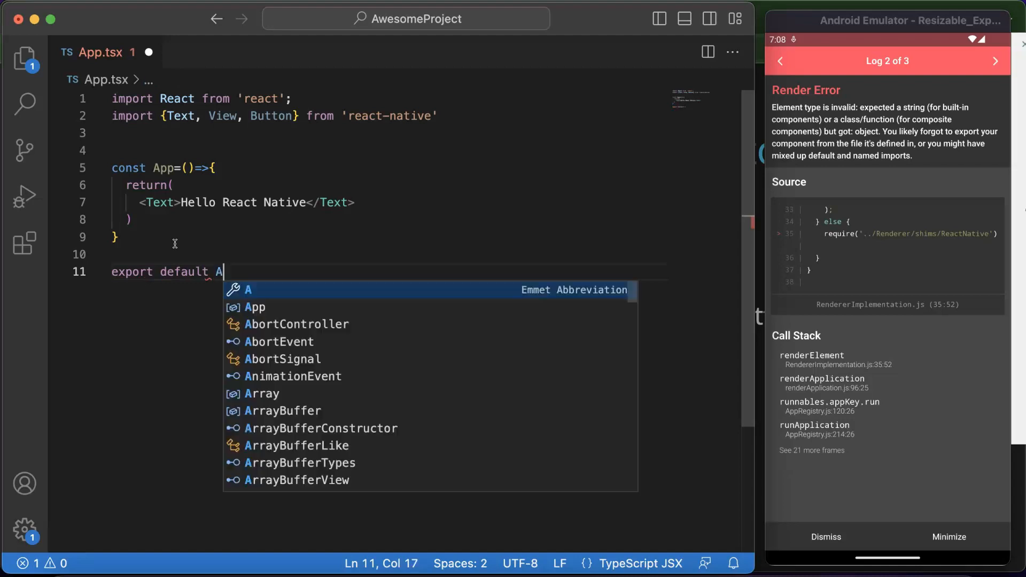
text(pp;)
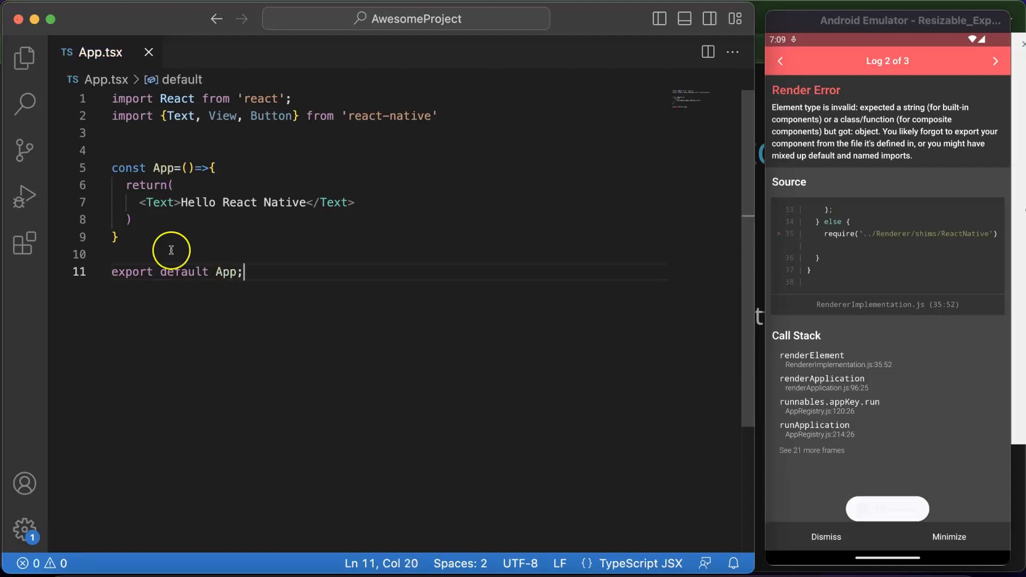
Style the Text with fontSize 30 and save so the emulator shows larger text
click(826, 537)
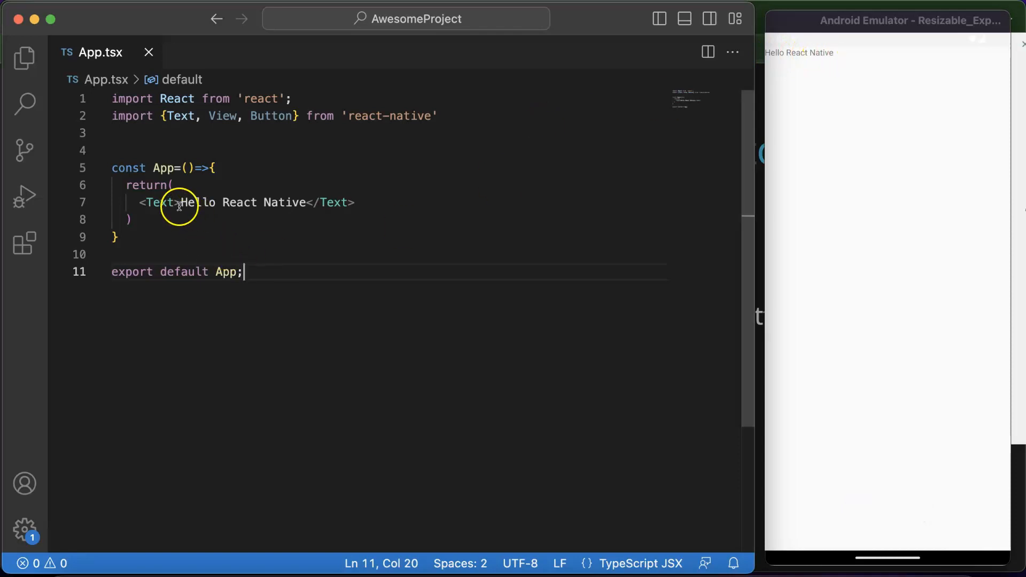
text(style={{)
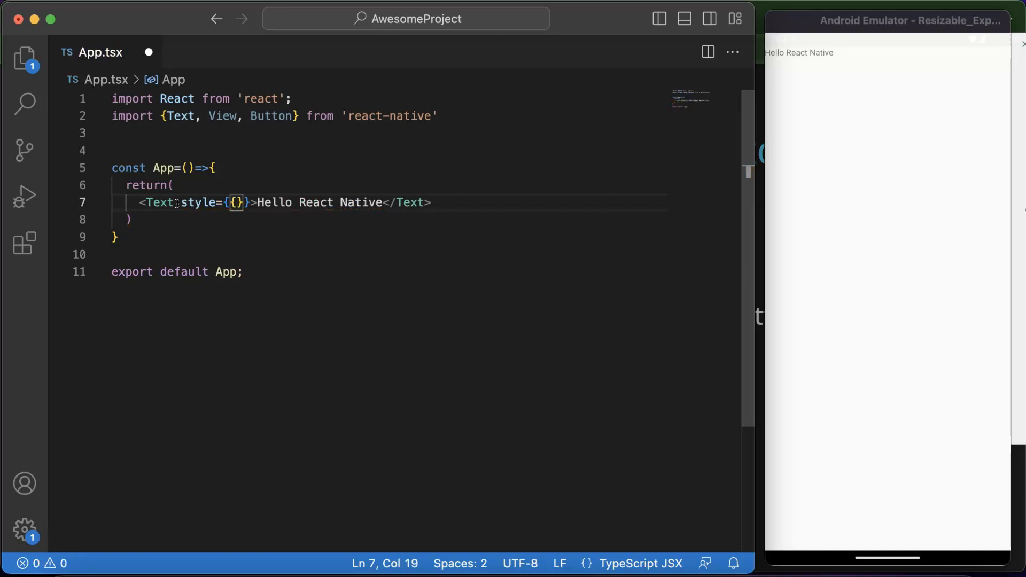
text(fontSize)
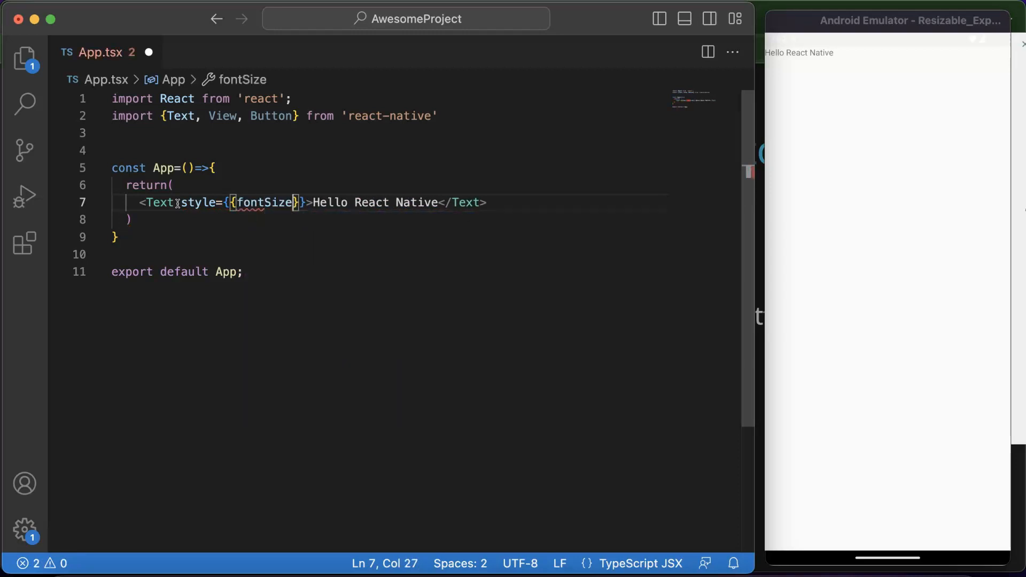
text(:)
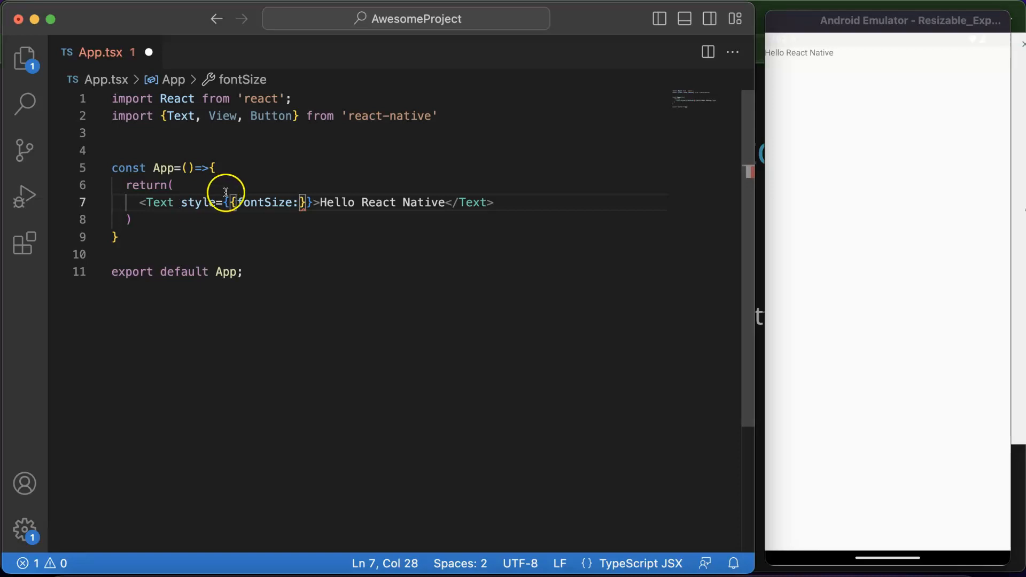
mouse_move(273, 202)
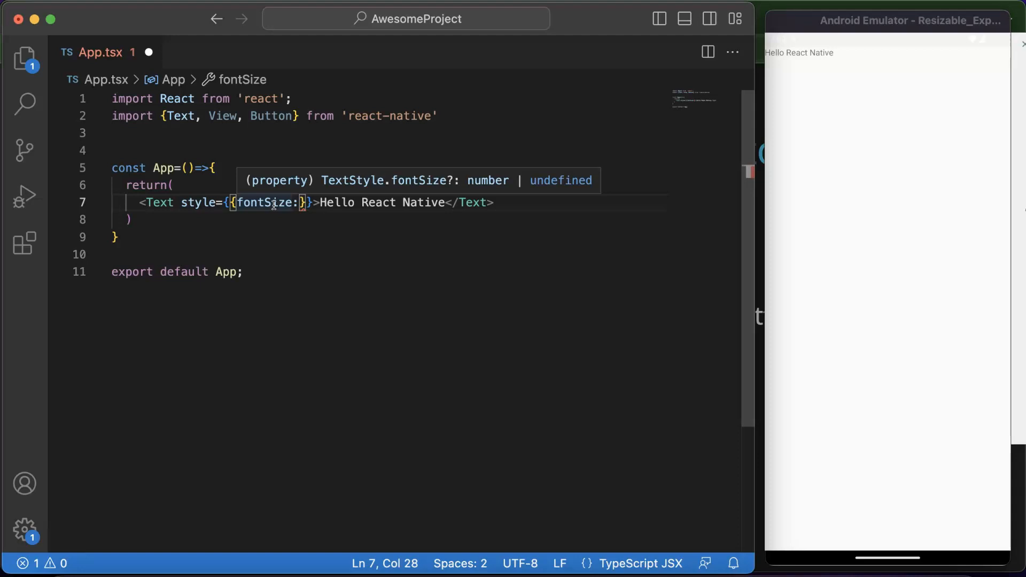
text(30)
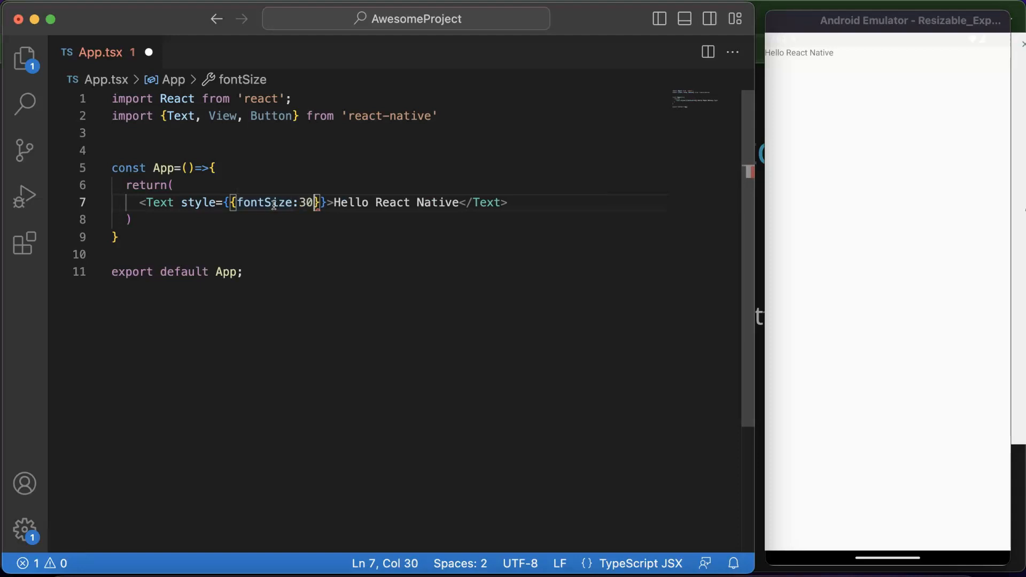
click(262, 202)
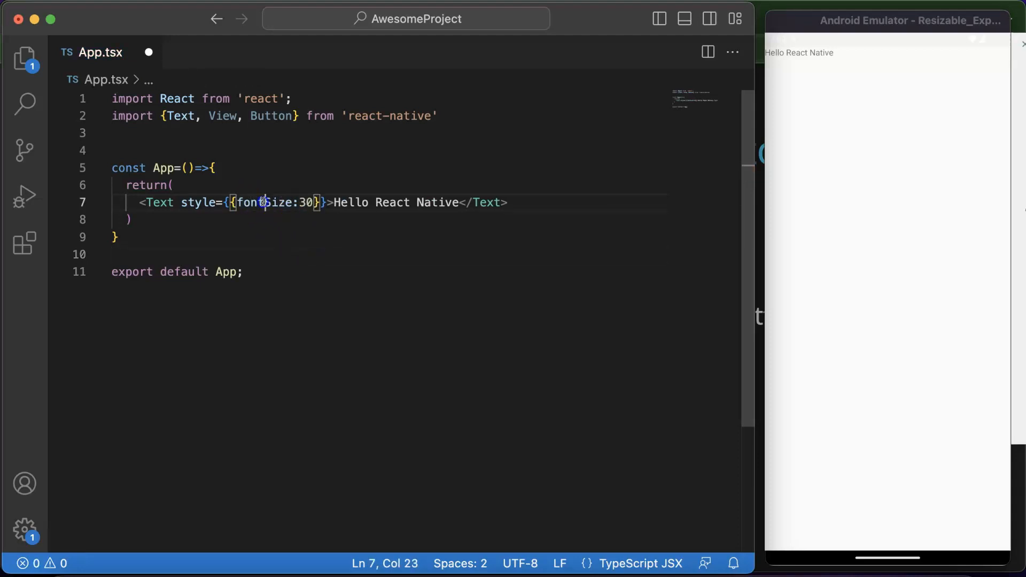
double_click(263, 202)
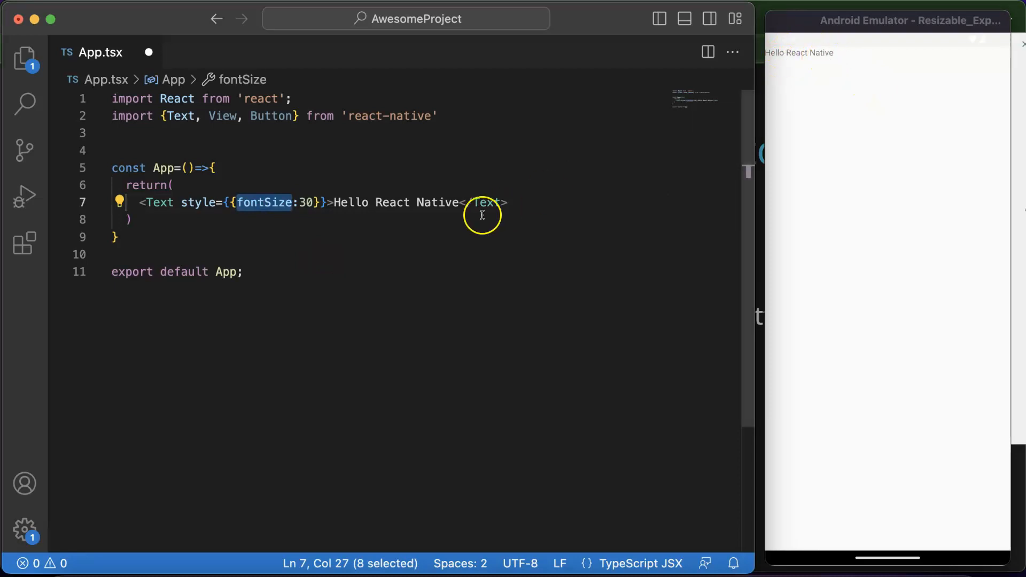
key(cmd+s)
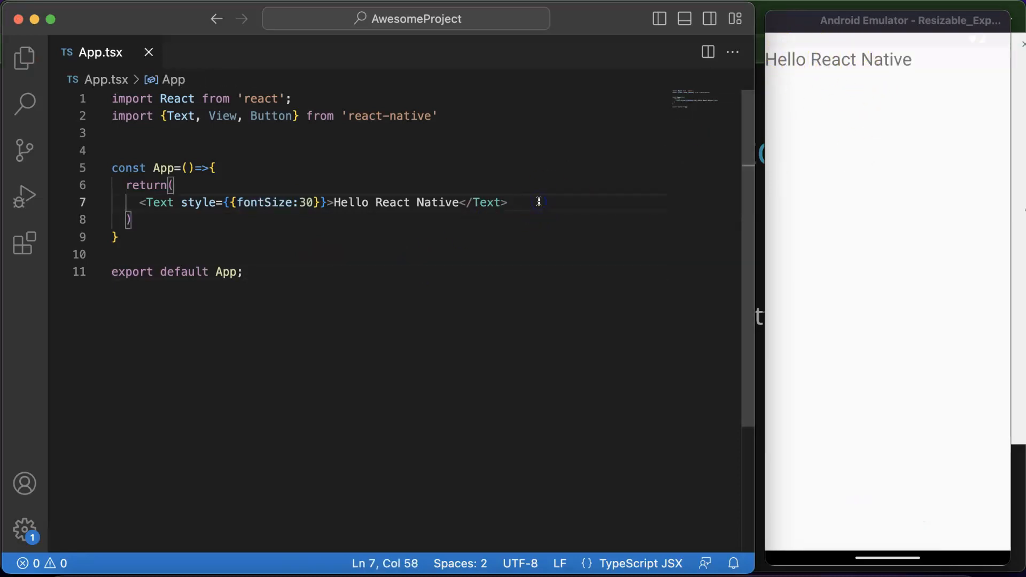
click(213, 181)
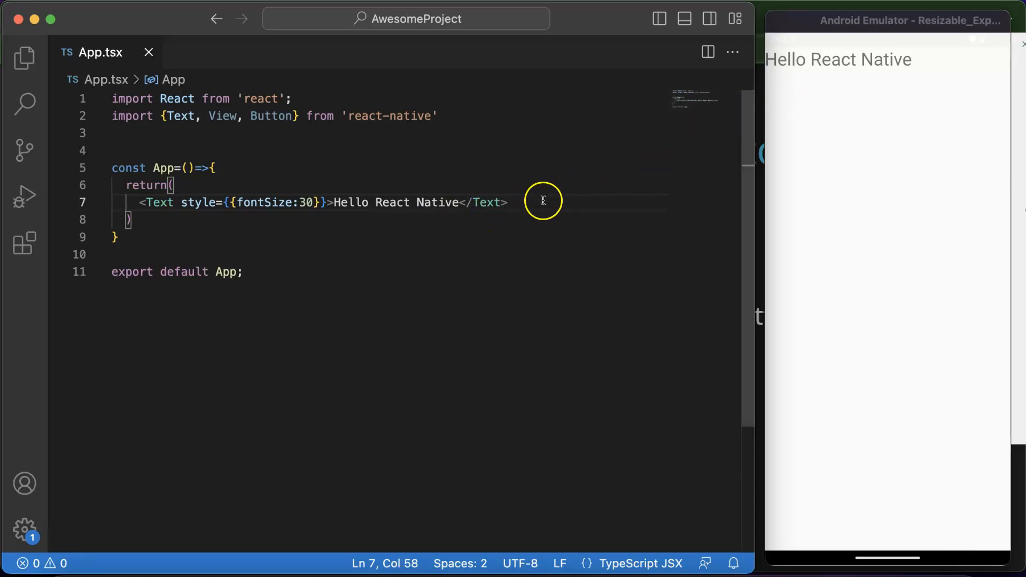
mouse_move(532, 207)
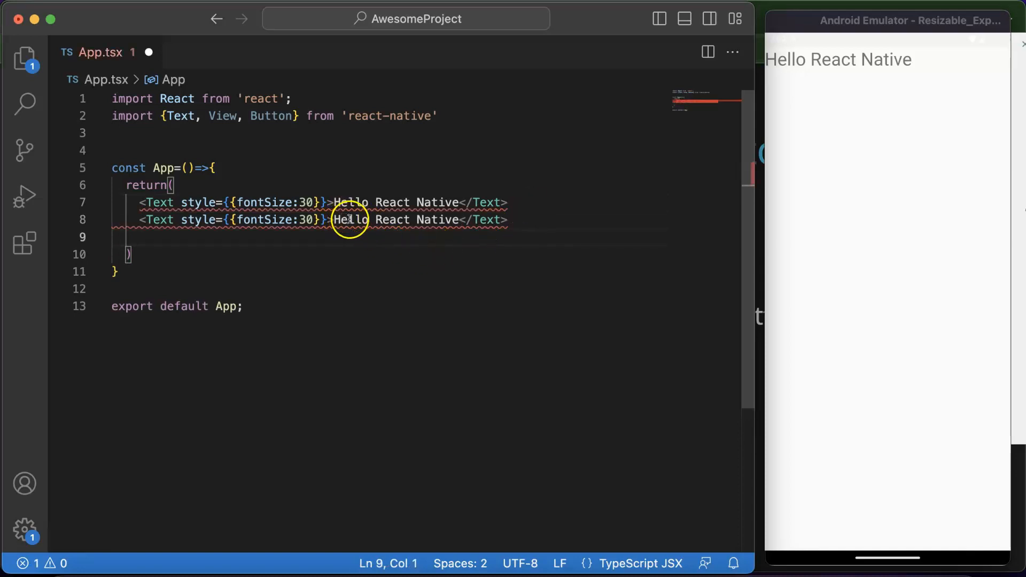
Rename the duplicated greeting to 'Hello Anil sidhu' as a second fontSize 30 Text
double_click(435, 219)
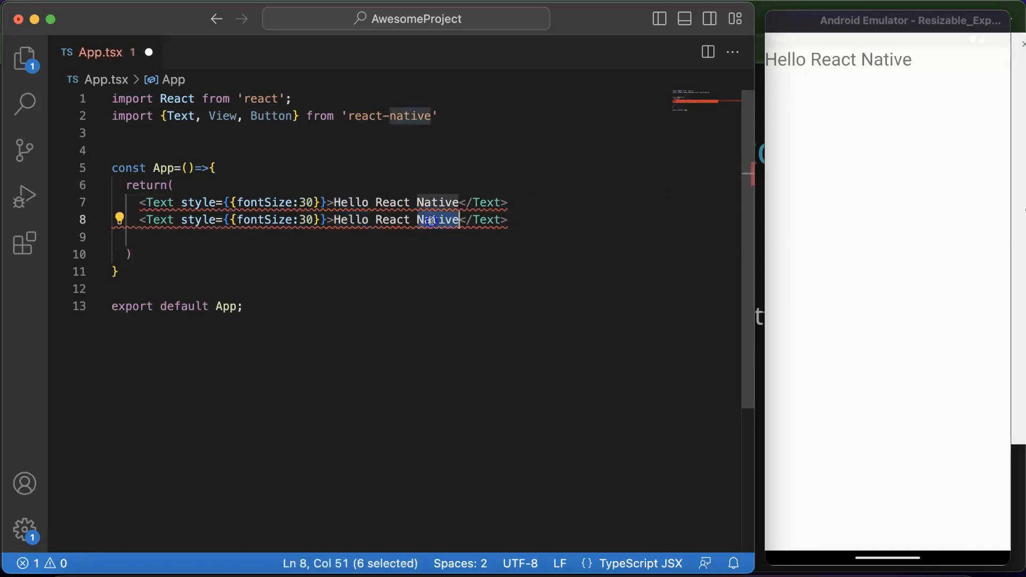
text(Anil)
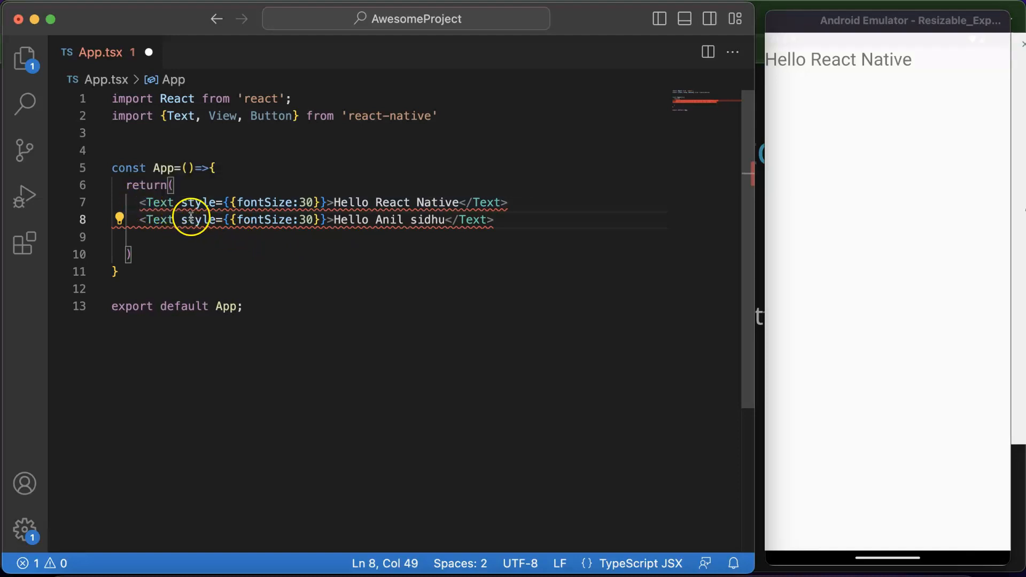
click(156, 236)
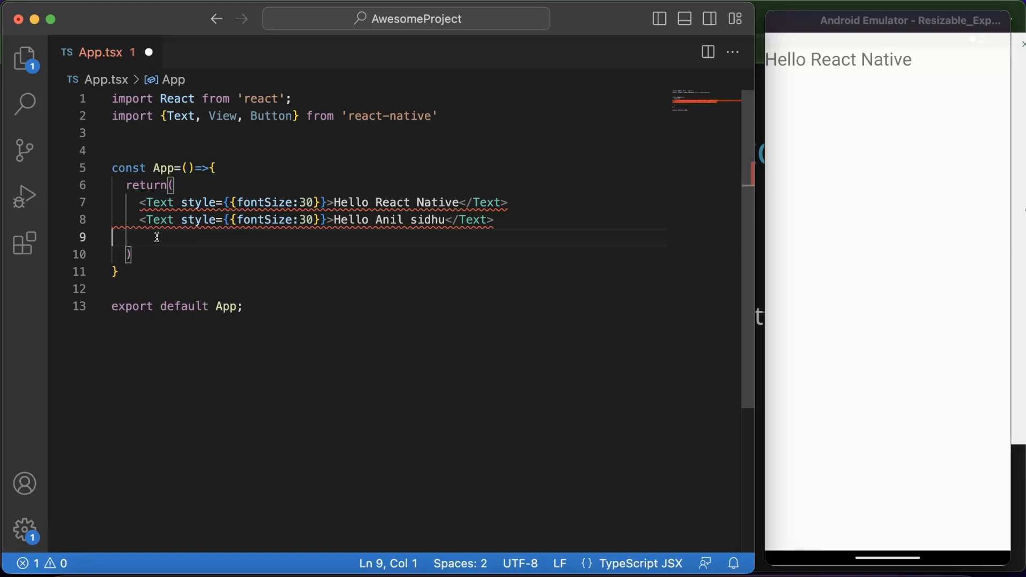
mouse_move(154, 207)
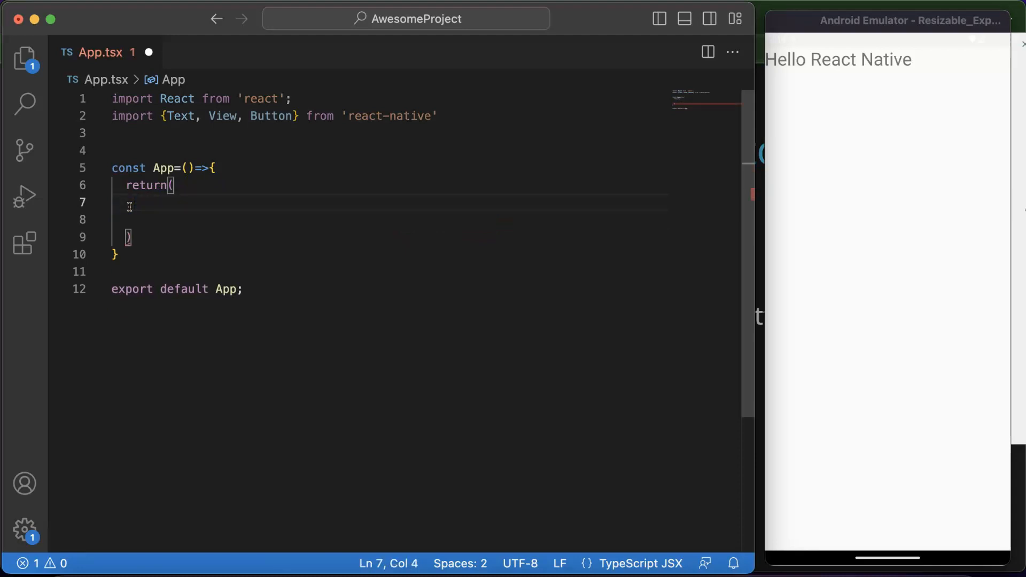
Enclose both greeting Texts in a <View> ... </View> block
text(<View>)
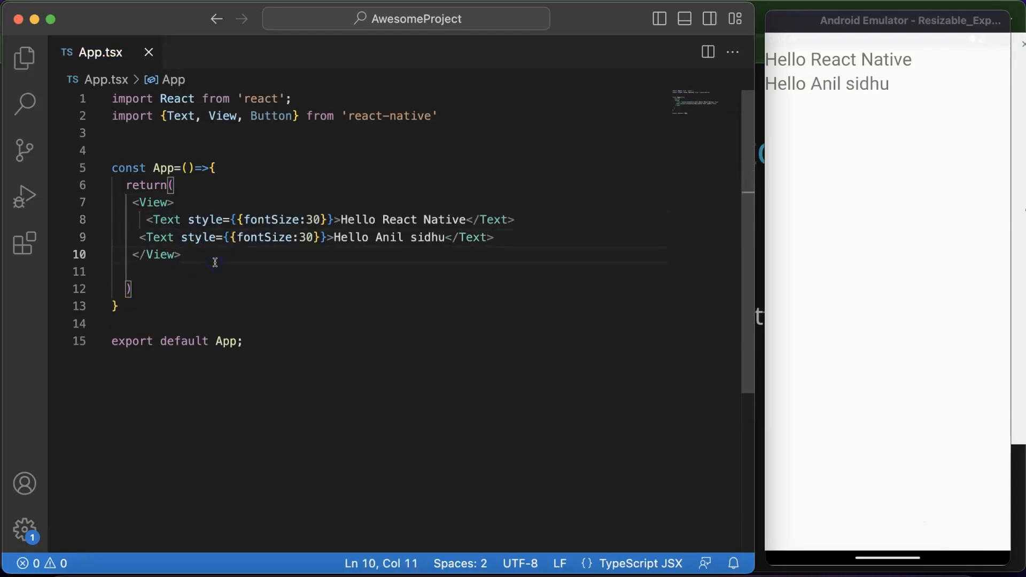
double_click(154, 202)
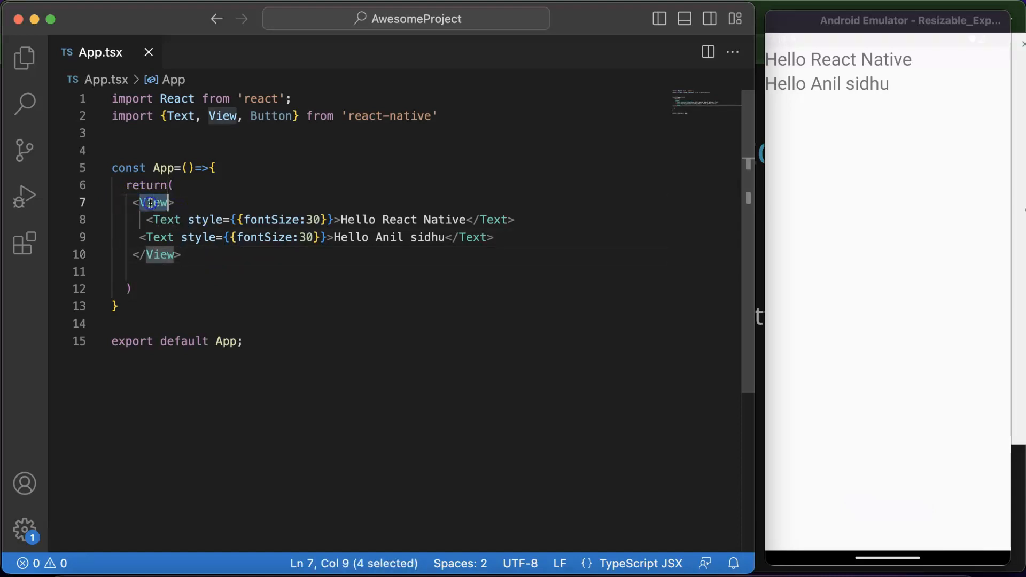
click(153, 202)
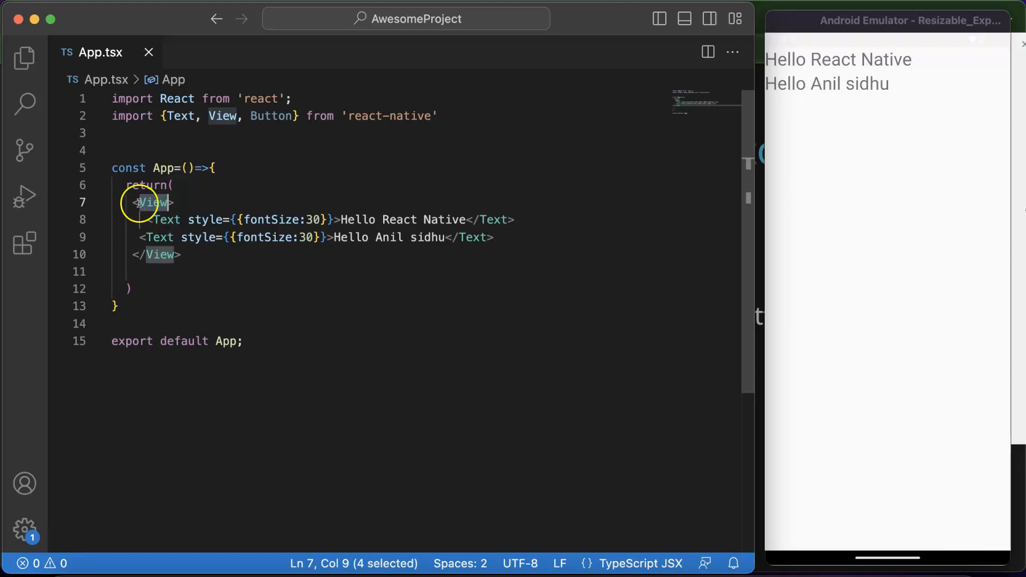
mouse_move(615, 149)
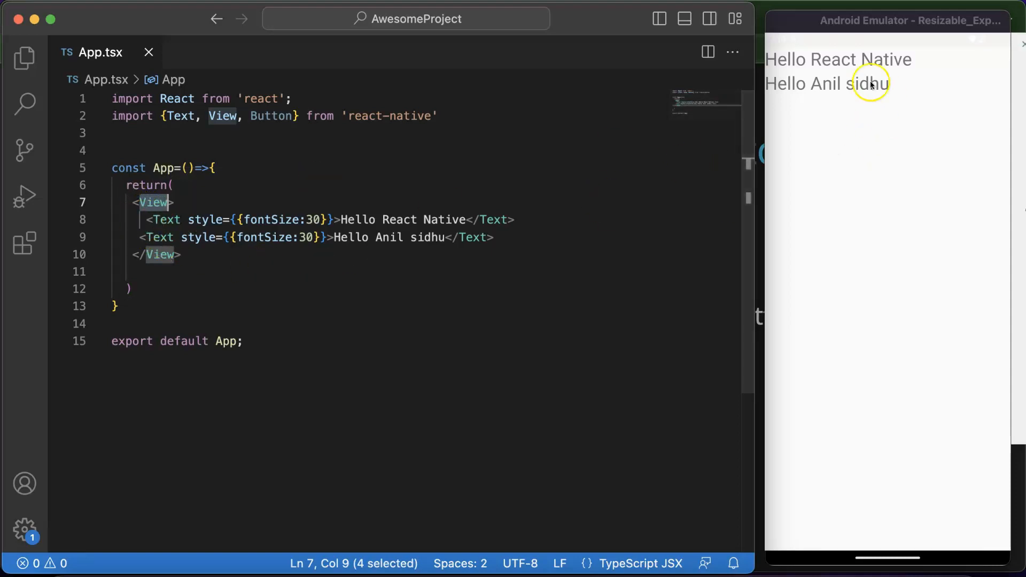
mouse_move(145, 227)
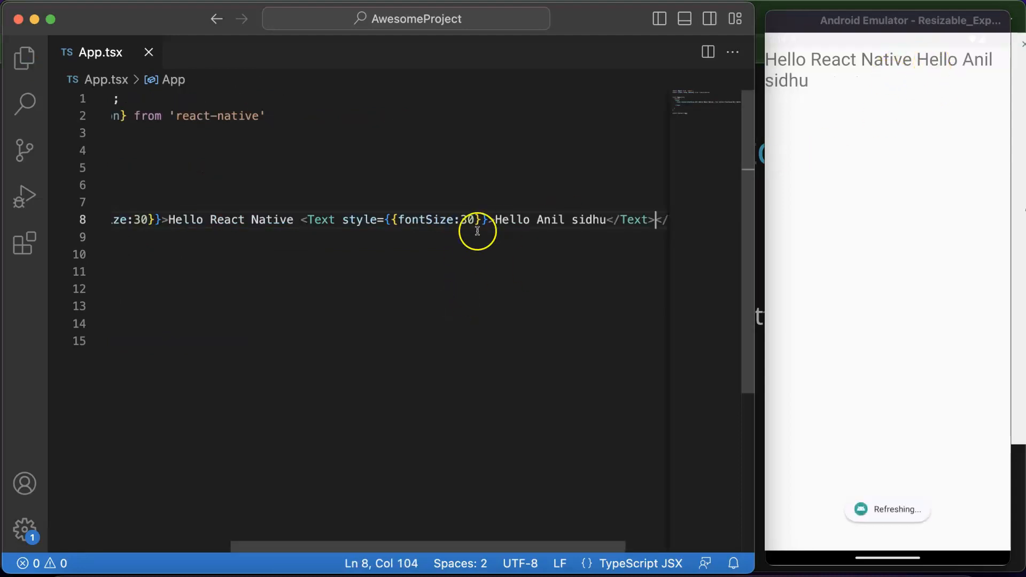
Set the nested 'Hello Anil sidhu' Text to fontSize 50, reformat and save
double_click(465, 219)
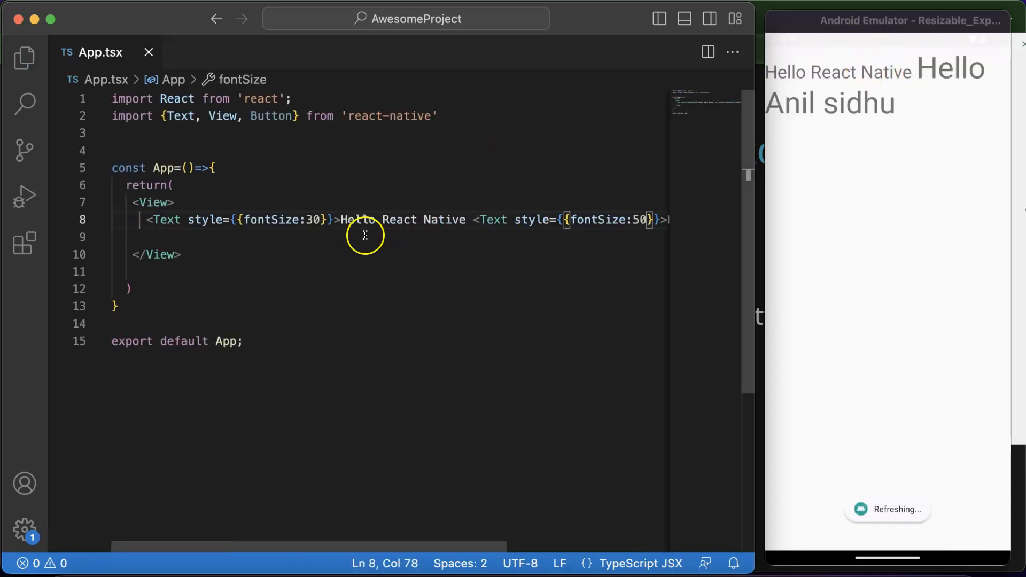
key(Enter)
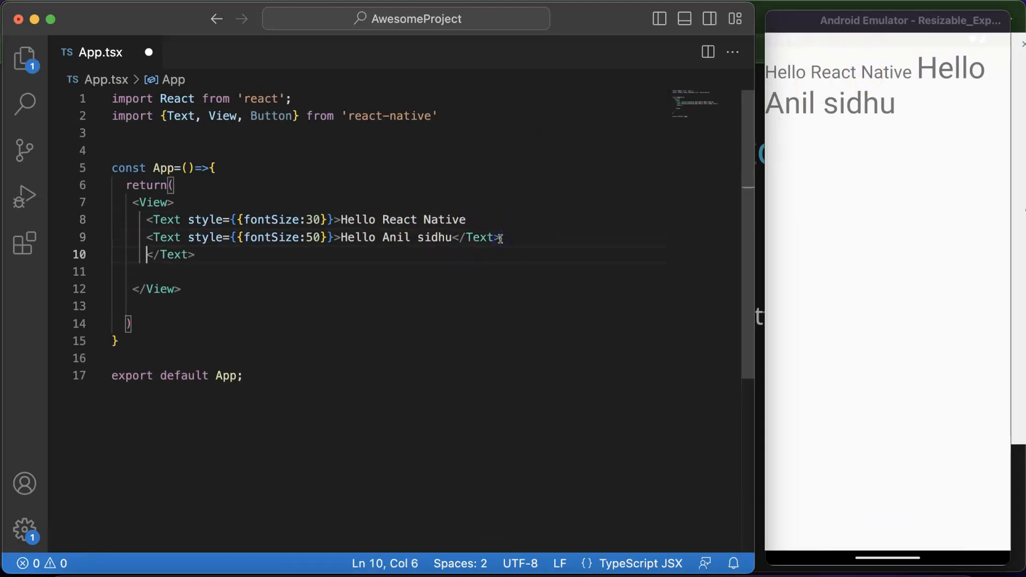
key(cmd+s)
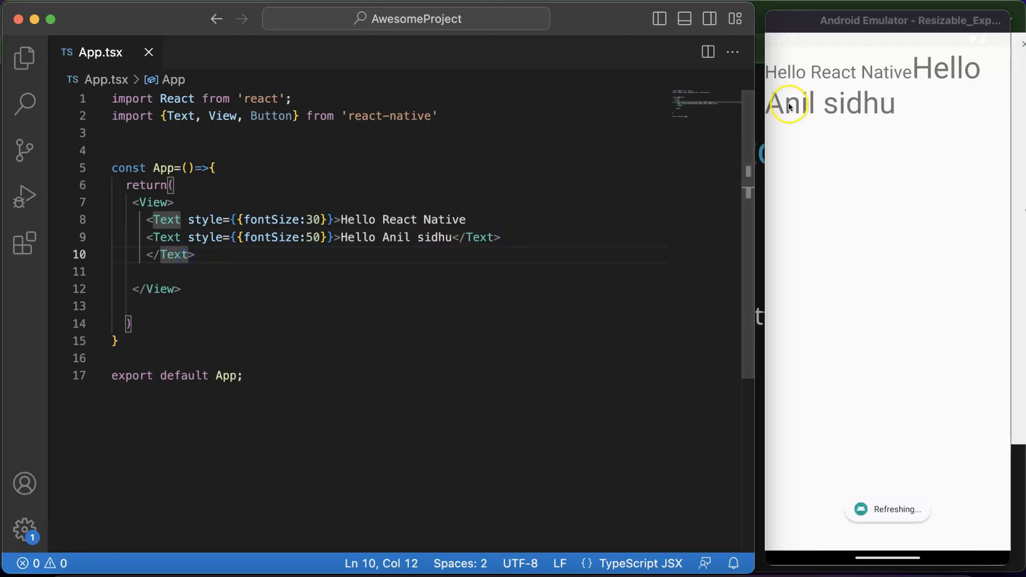
mouse_move(142, 220)
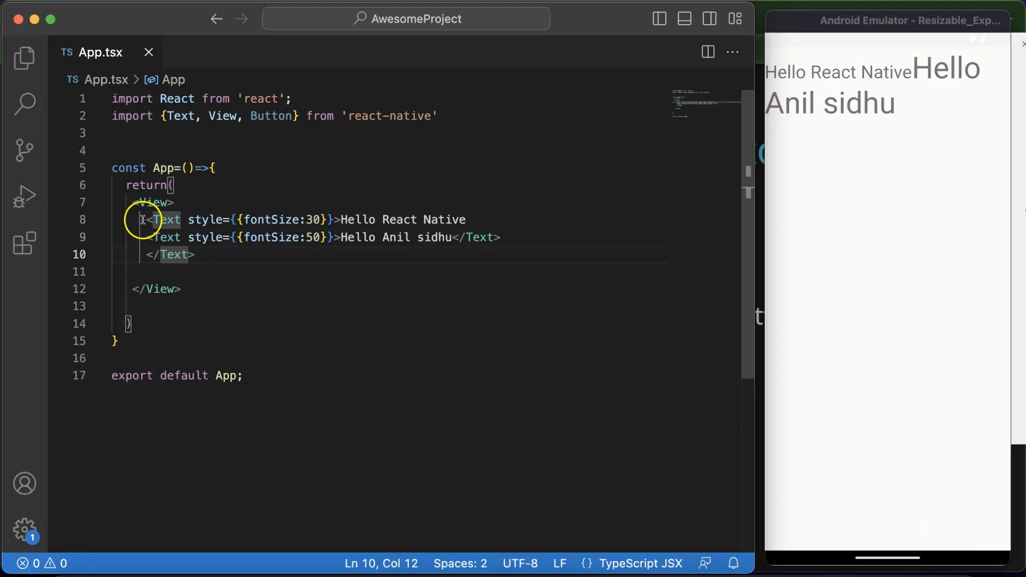
double_click(154, 202)
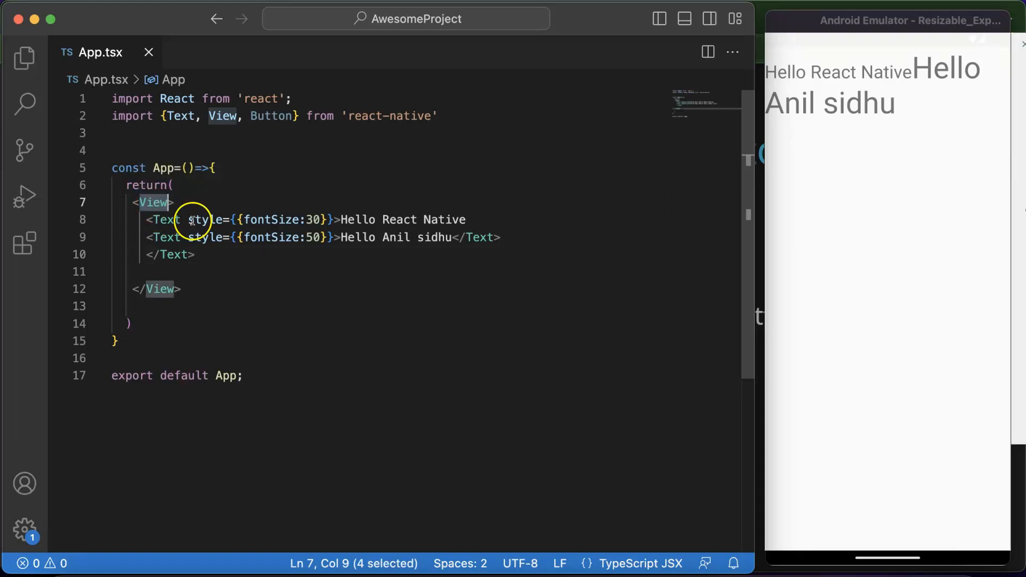
drag(190, 219, 190, 237)
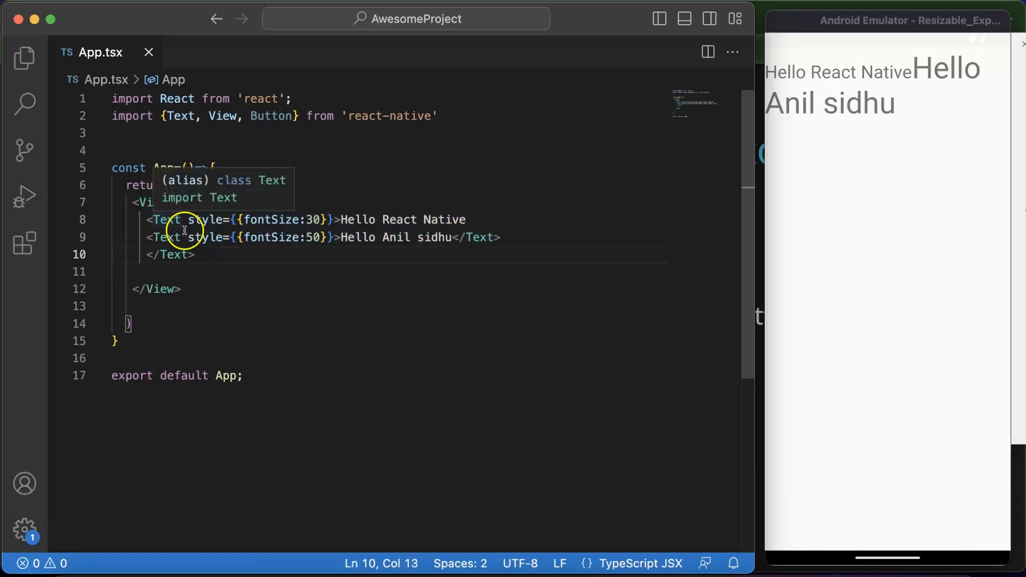
mouse_move(201, 250)
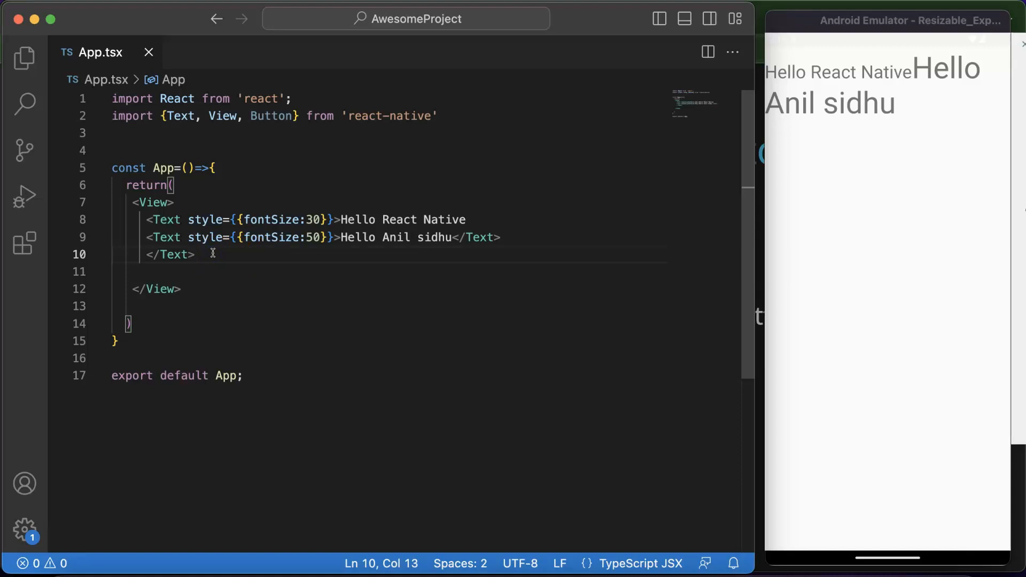
Add <Button title='Press Me' /> after the greeting texts
text(<B)
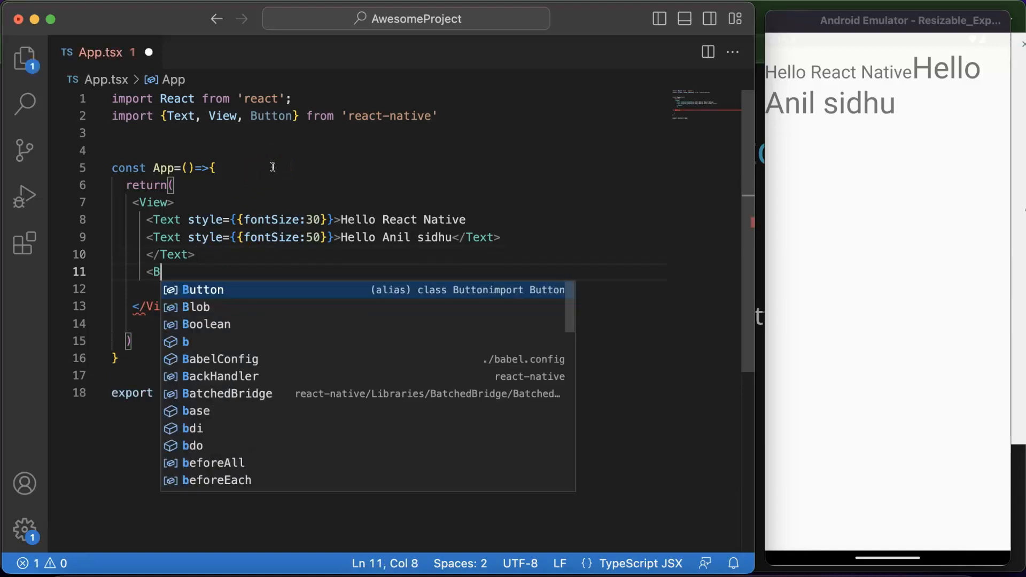
text(utton />)
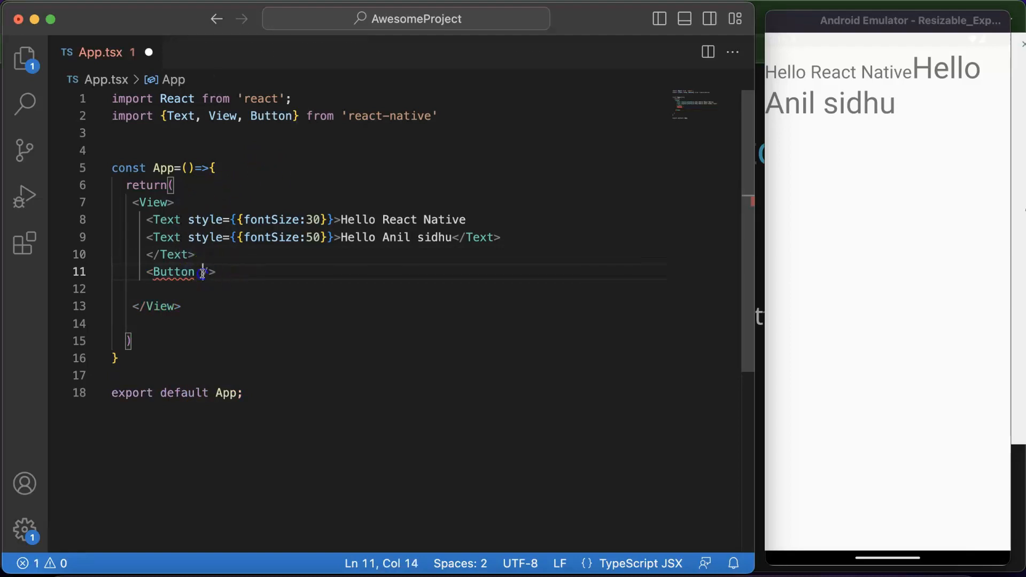
text(/)
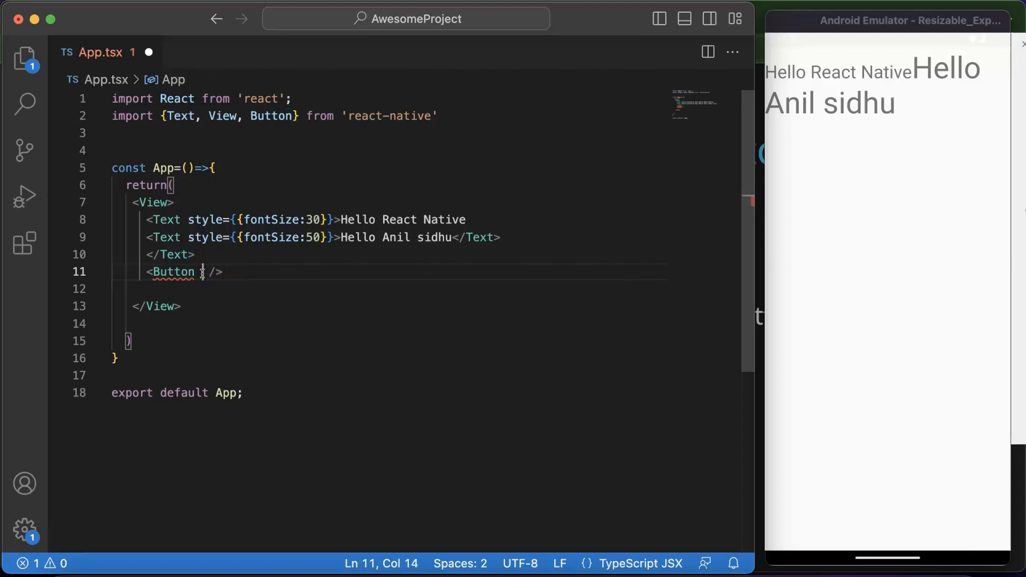
text(title=')
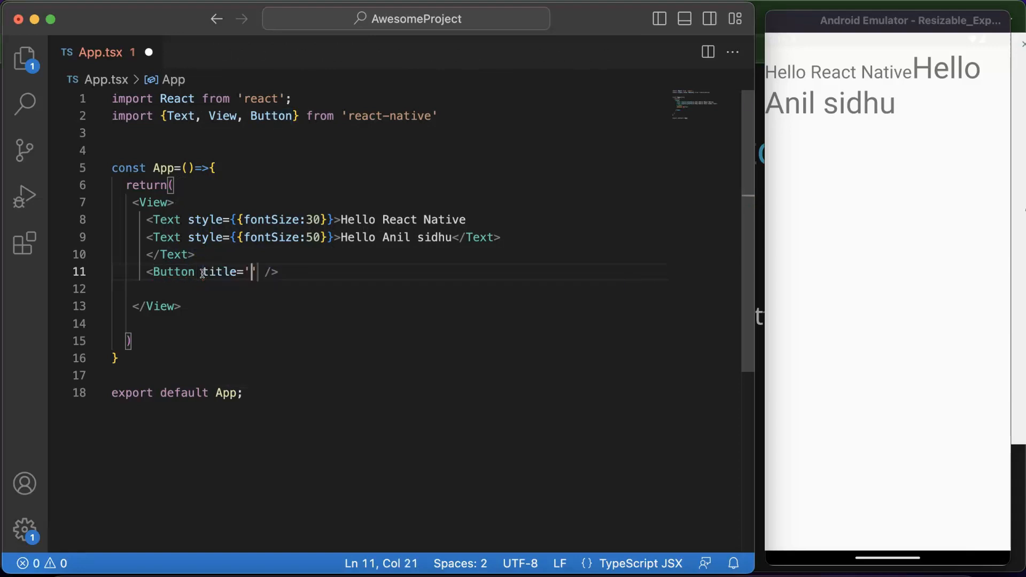
text(0)
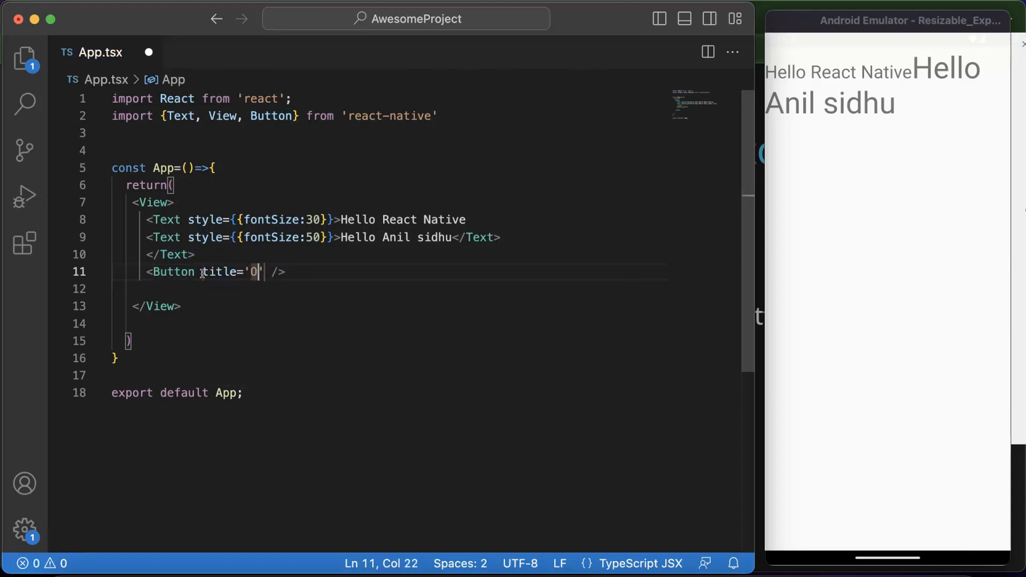
text(Press)
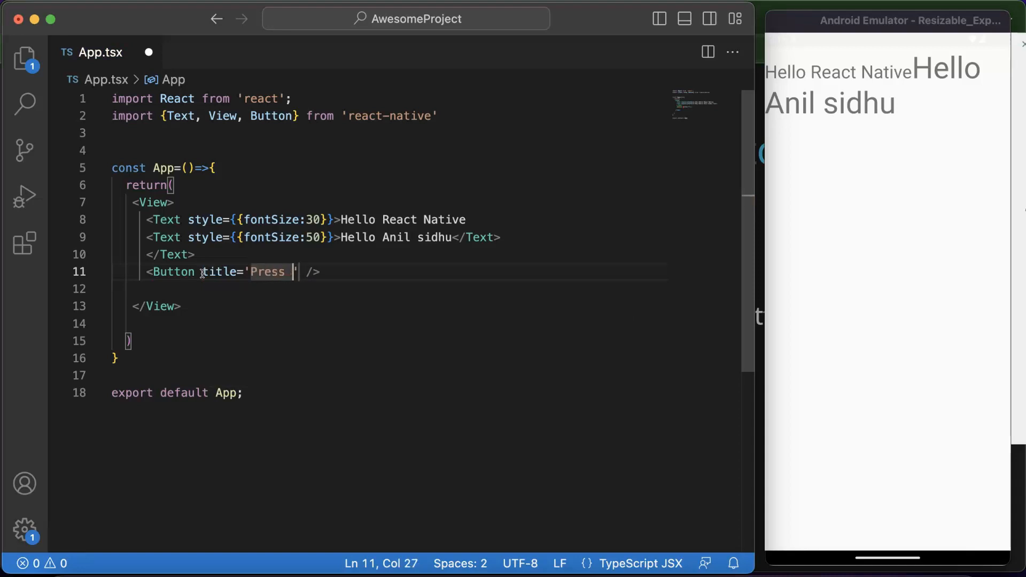
text(Me)
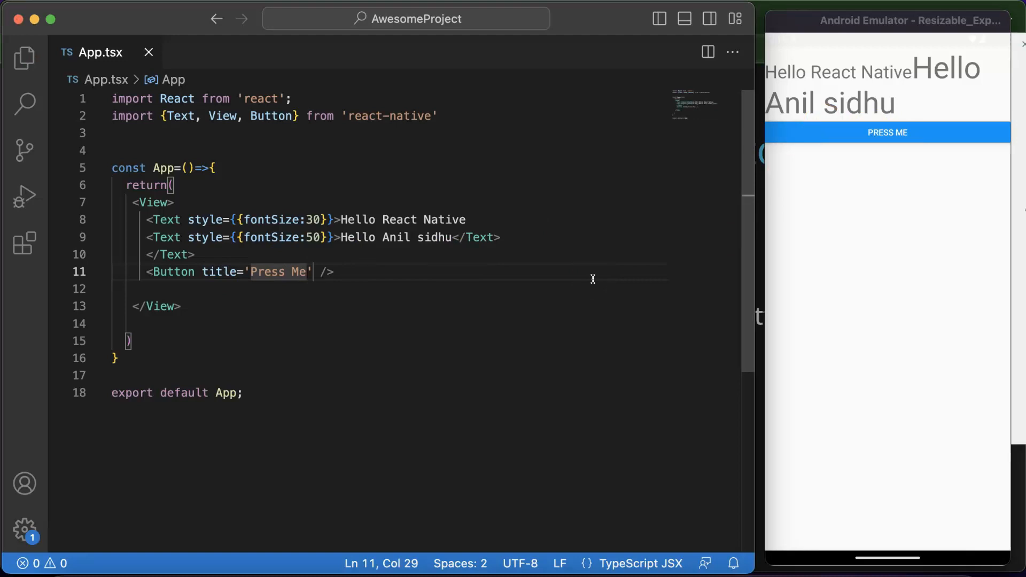
mouse_move(352, 278)
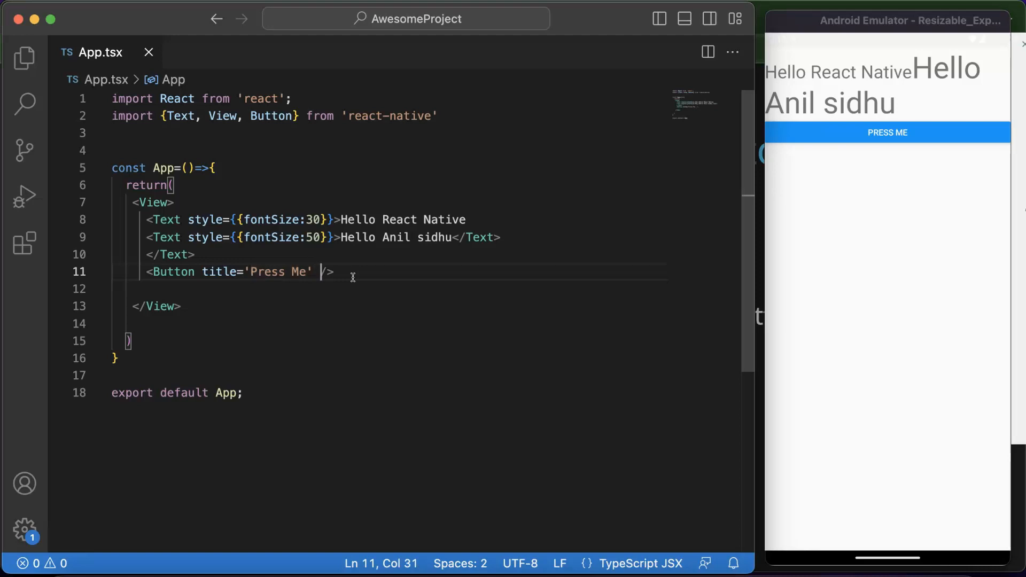
text(color={})
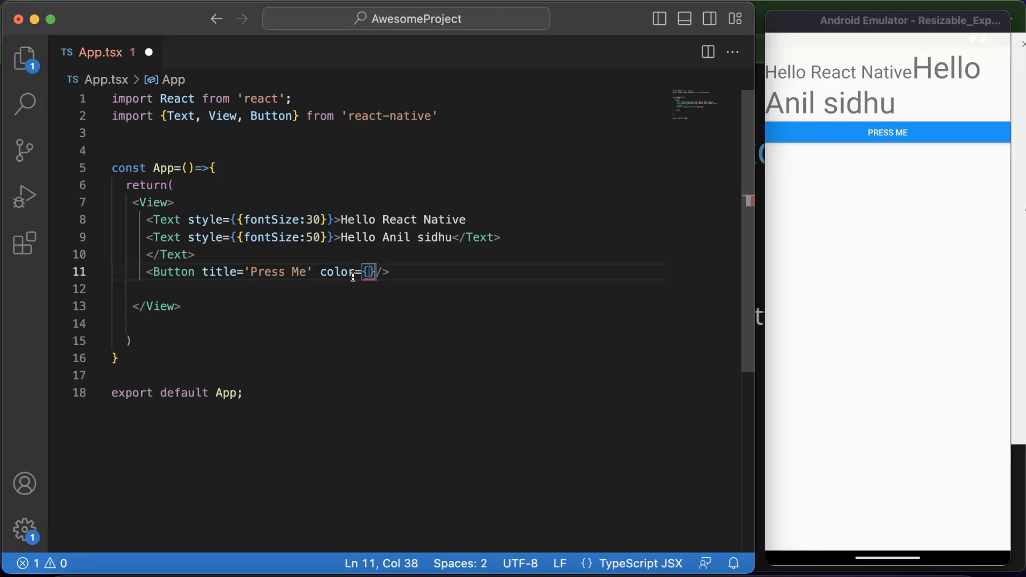
text("r)
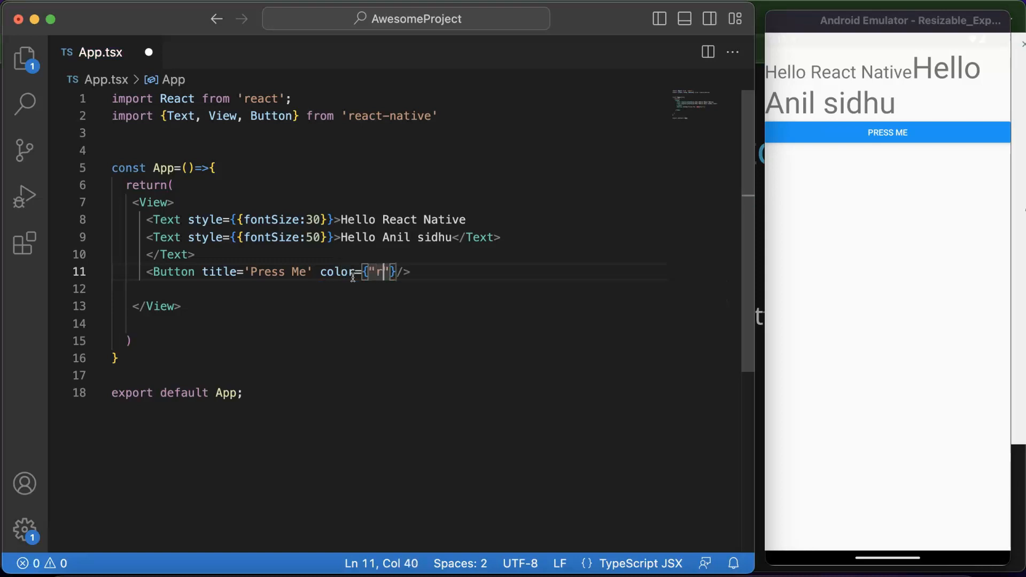
text(ed)
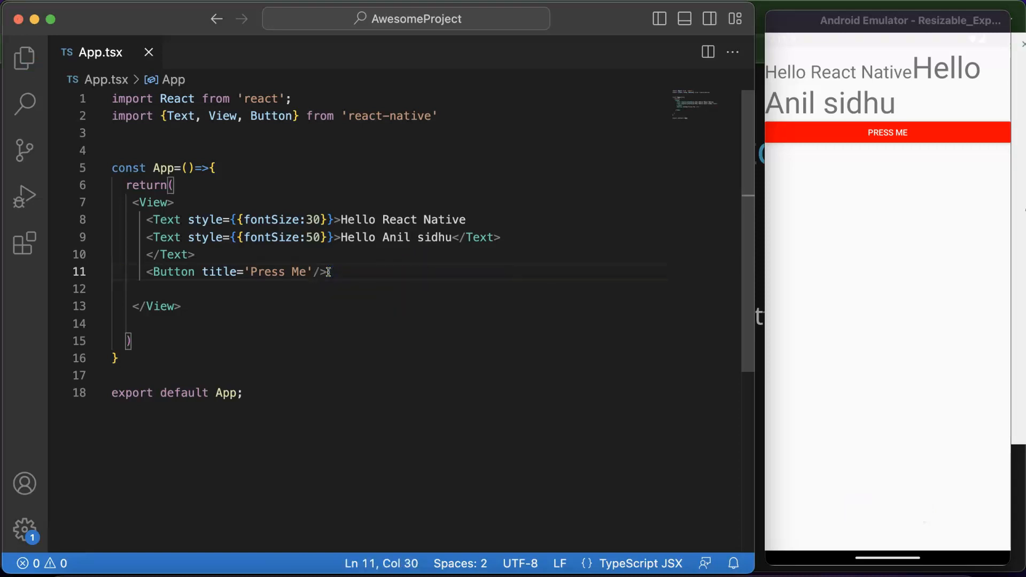
click(886, 132)
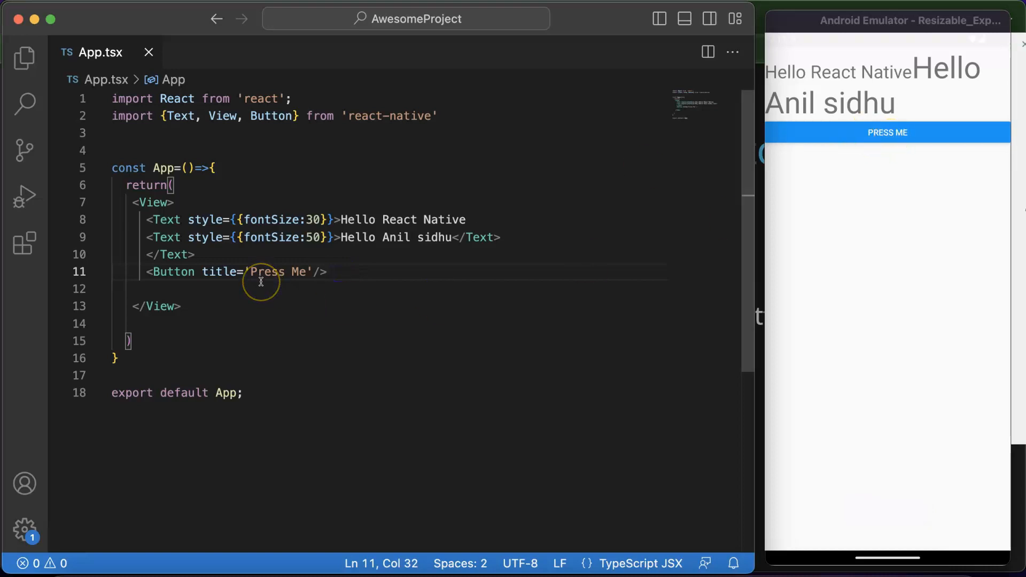
mouse_move(261, 272)
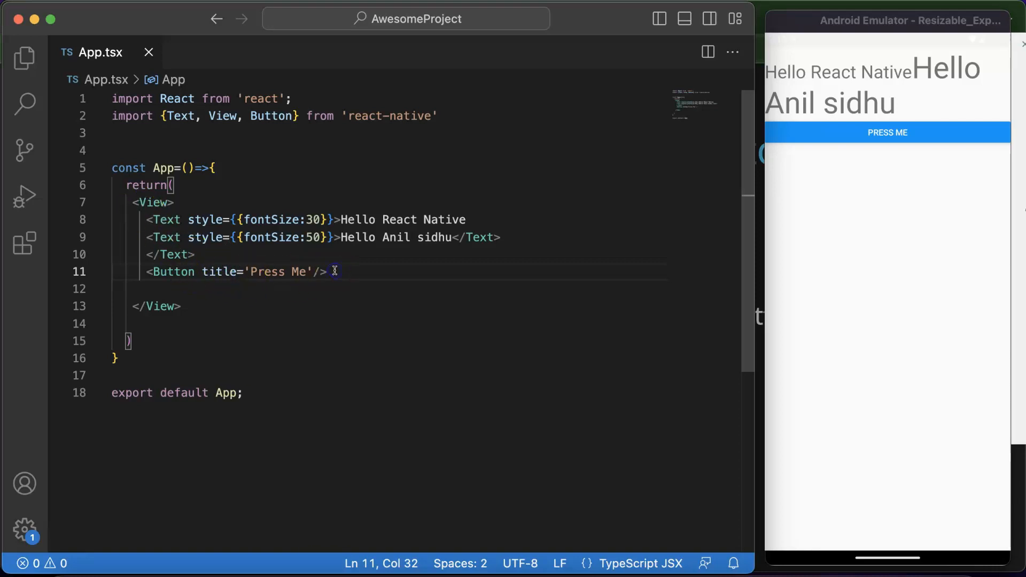
text(<View>)
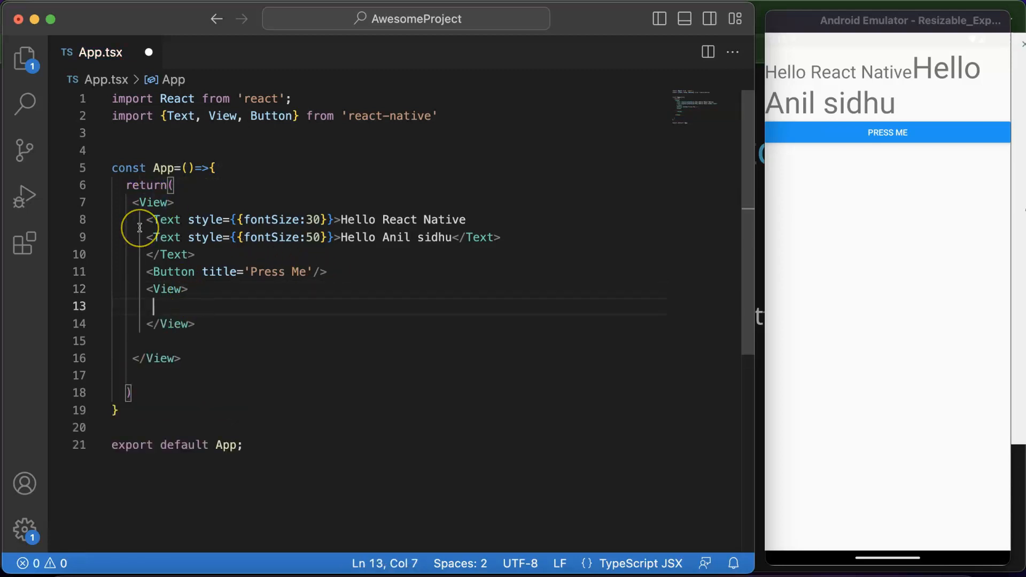
mouse_move(157, 271)
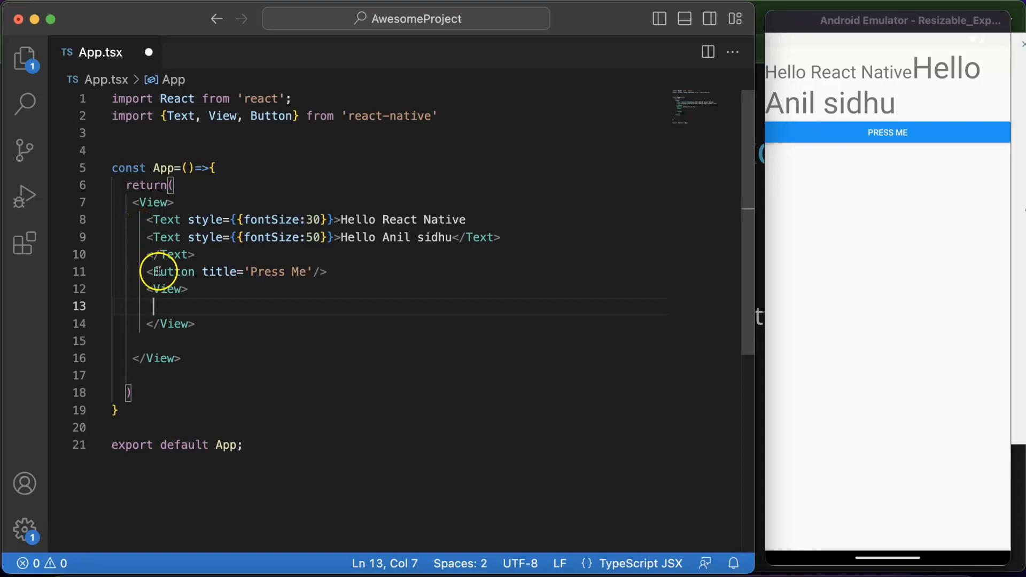
mouse_move(172, 300)
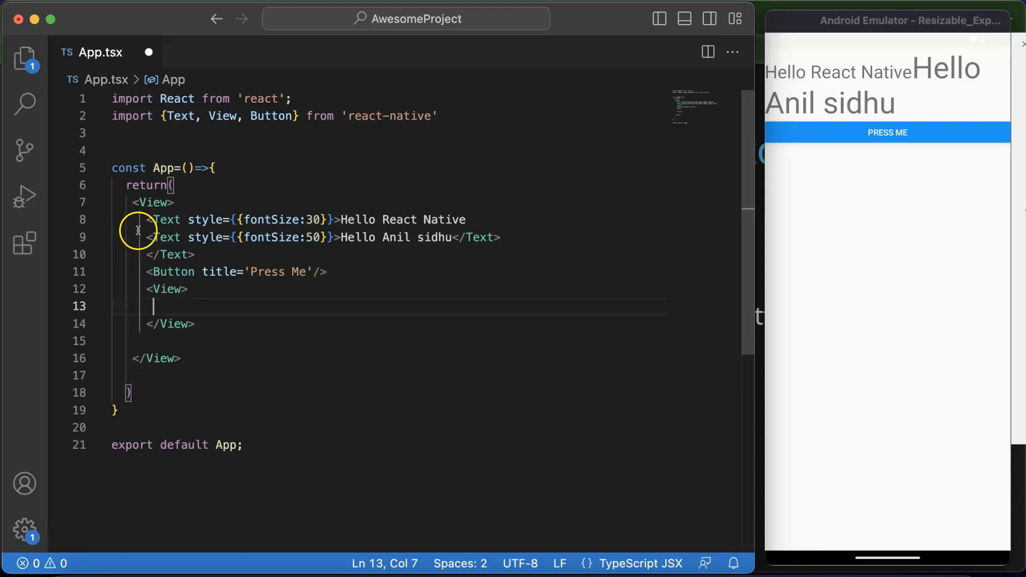
Add a <Text>2nd View</Text> inside the new View below the button
drag(149, 219, 477, 254)
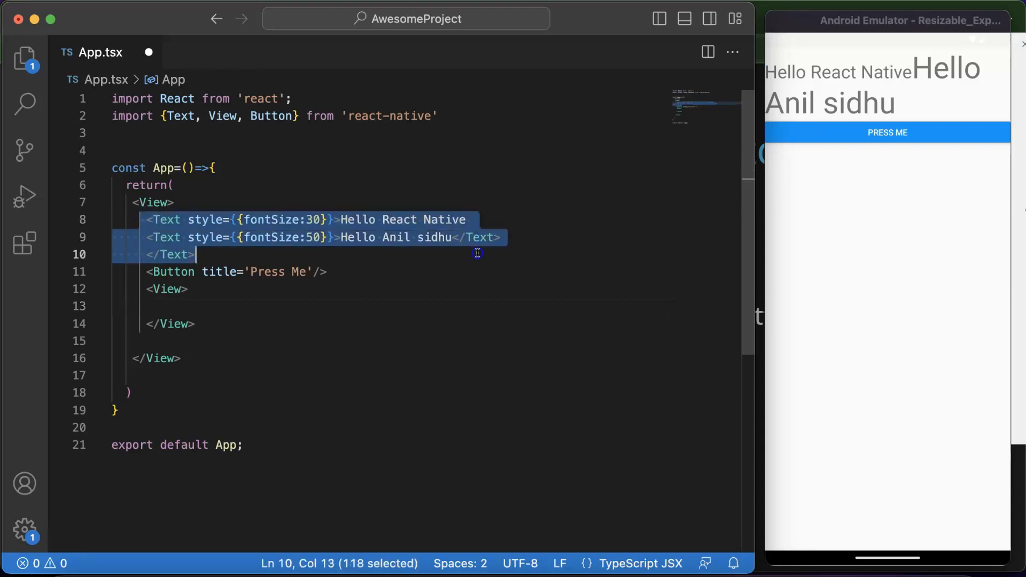
mouse_move(192, 313)
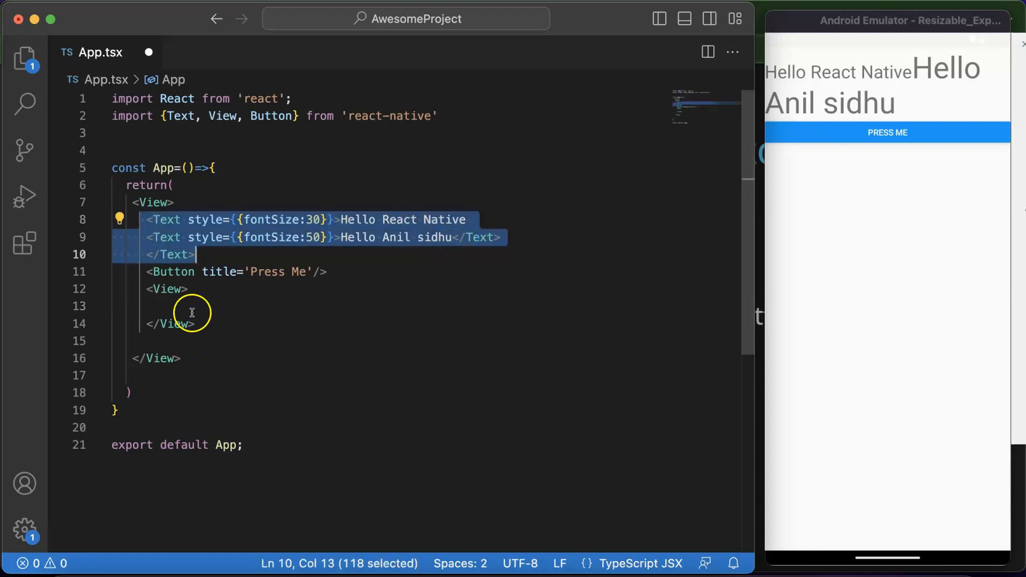
text(<Text></Text>)
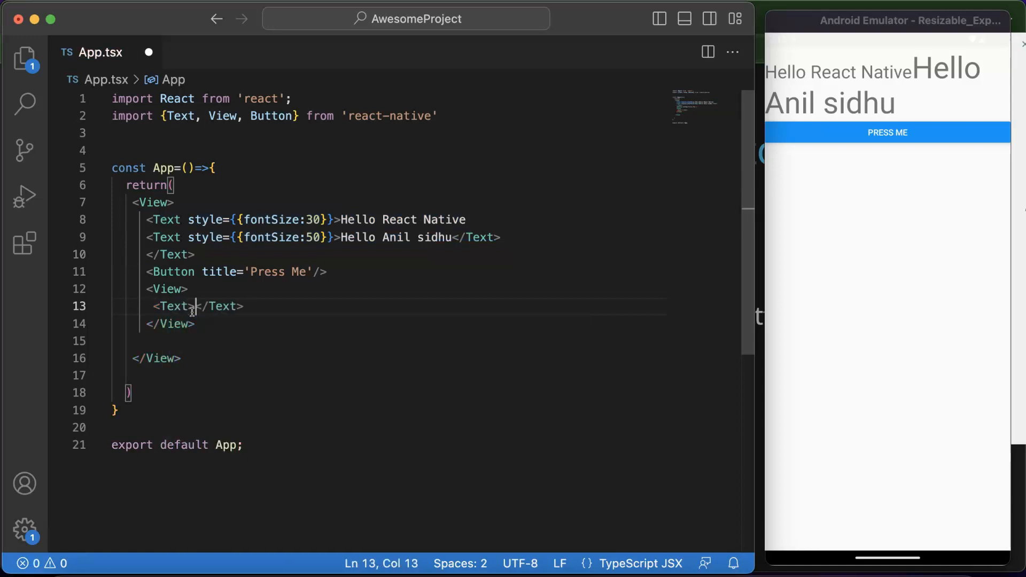
text(2nd View)
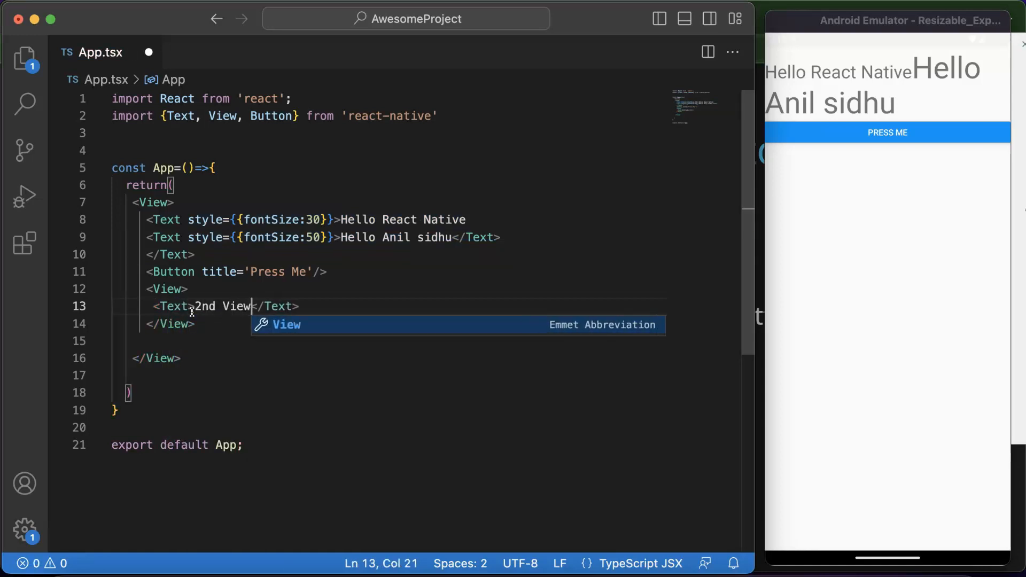